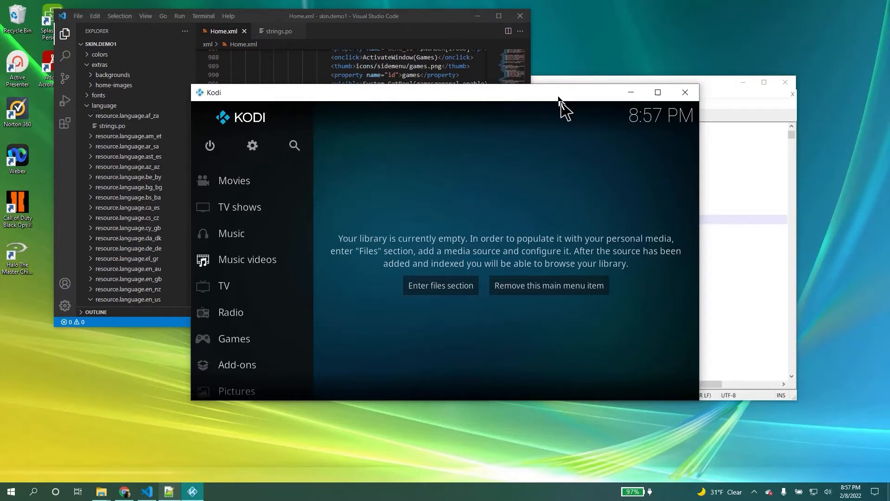
pyautogui.moveTo(407, 303)
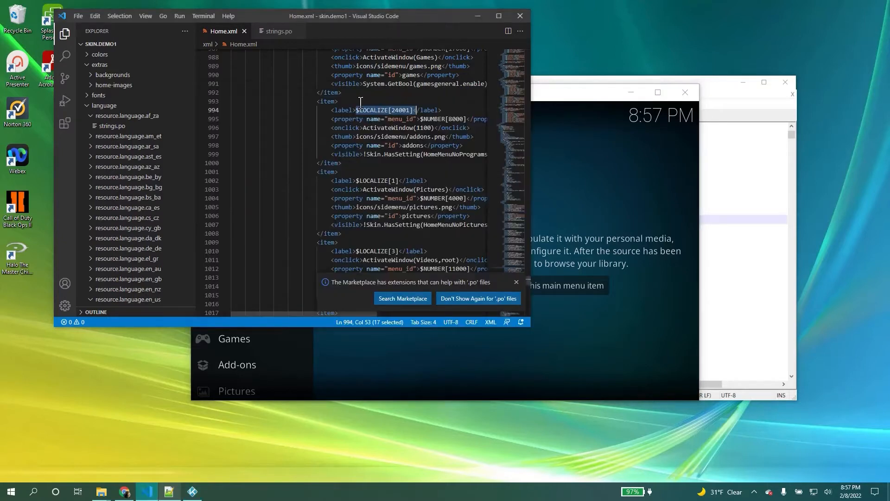
# Select the add-ons item's $LOCALIZE[24001] label on line 994 of Home.xml.
pyautogui.click(353, 101)
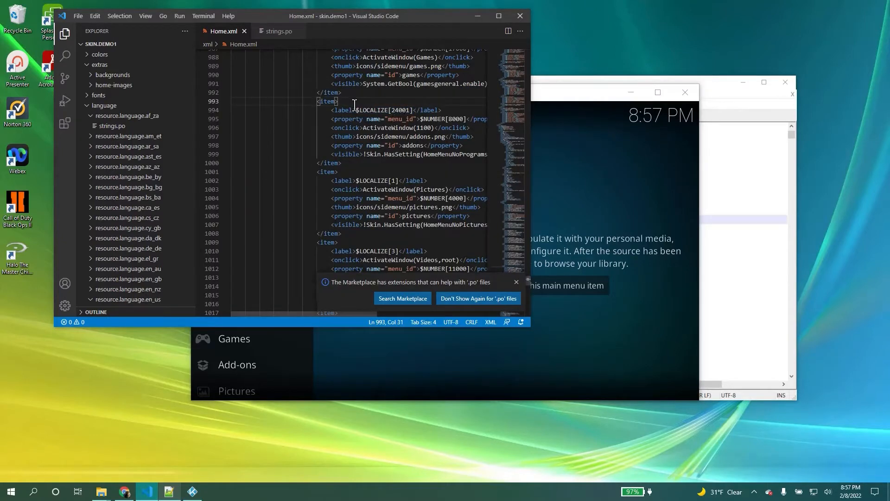
pyautogui.doubleClick(367, 110)
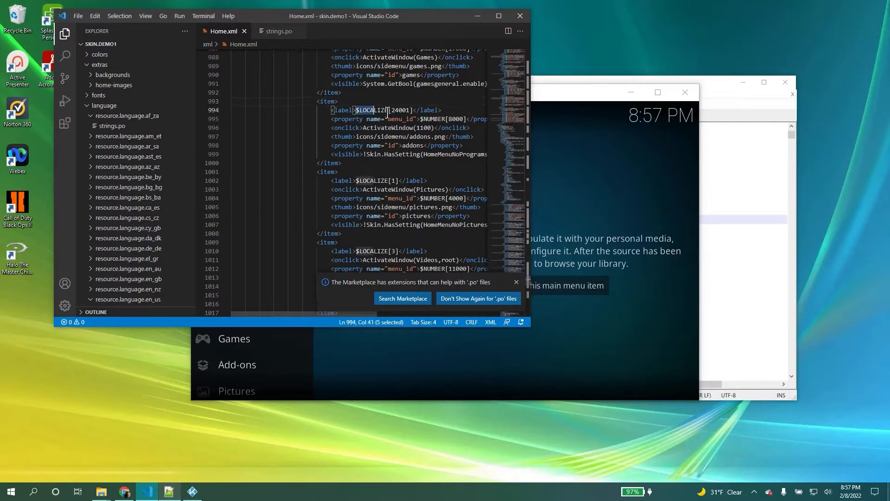
pyautogui.moveTo(357, 109); pyautogui.dragTo(414, 109)
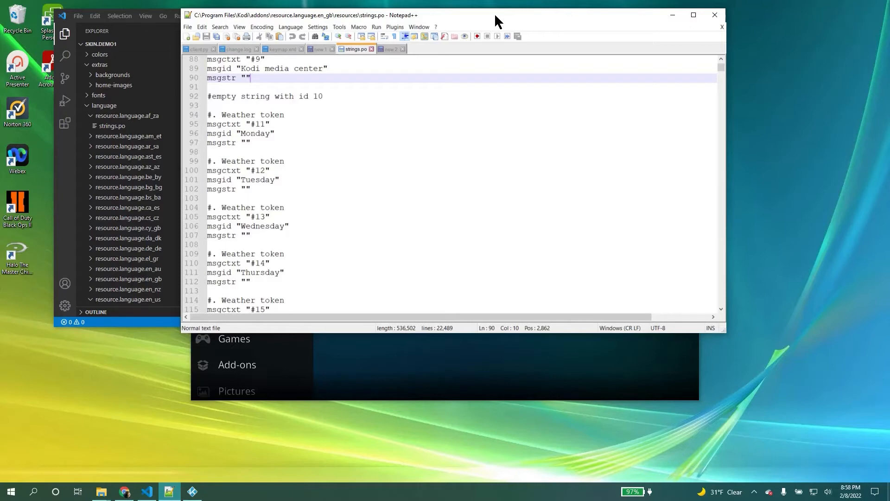
pyautogui.moveTo(454, 21)
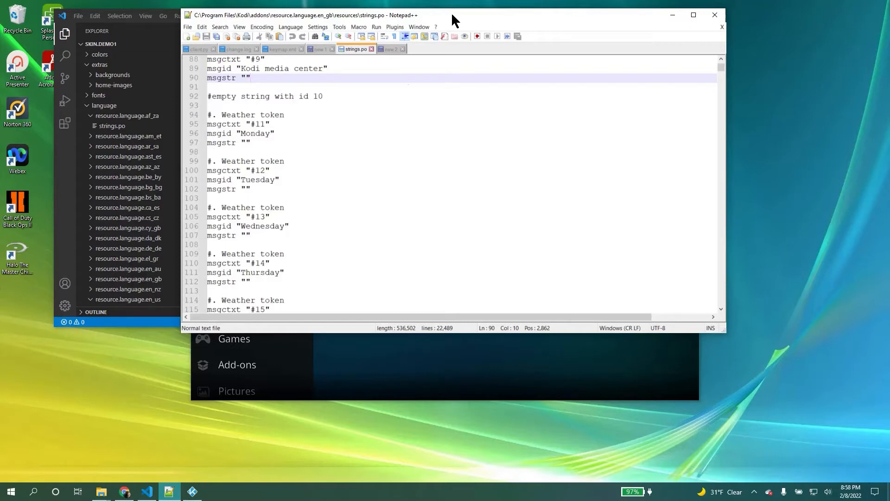
# Move the Notepad++ strings.po window aside to uncover Home.xml.
pyautogui.click(251, 188)
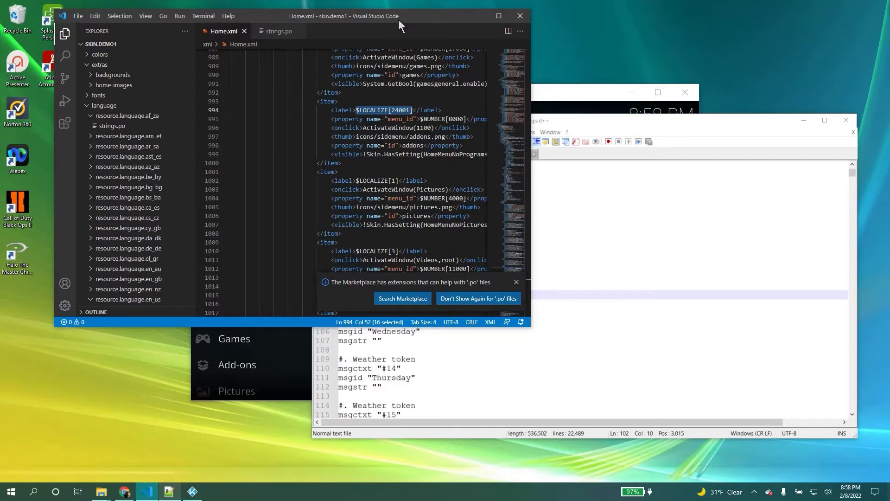
pyautogui.moveTo(140, 122)
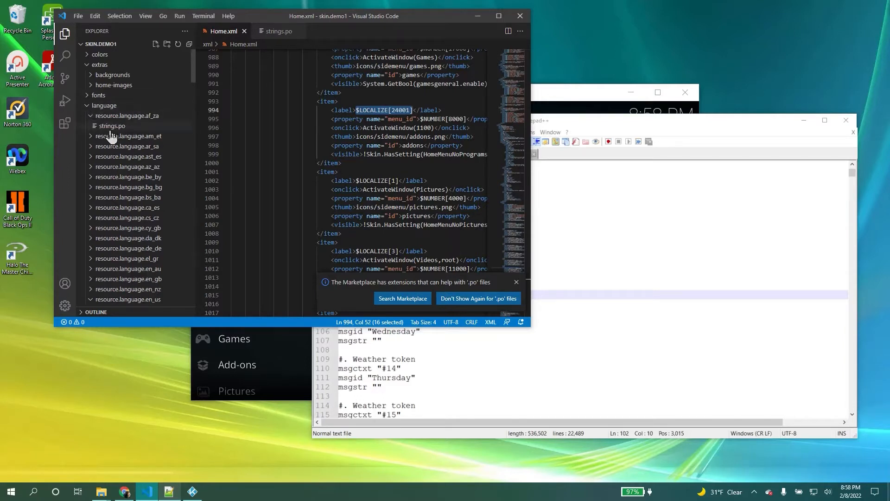
pyautogui.moveTo(125, 161)
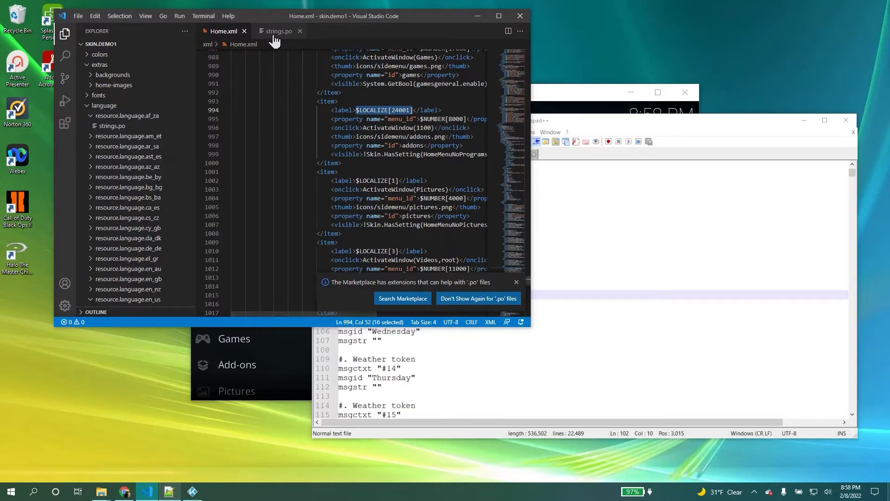
# Open the skin's resource.language.en_us strings.po file in VS Code.
pyautogui.click(278, 31)
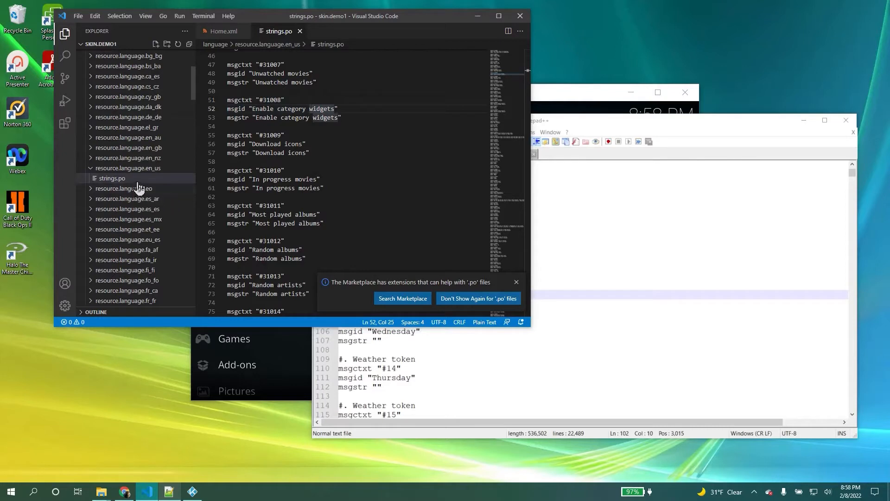
pyautogui.moveTo(134, 186)
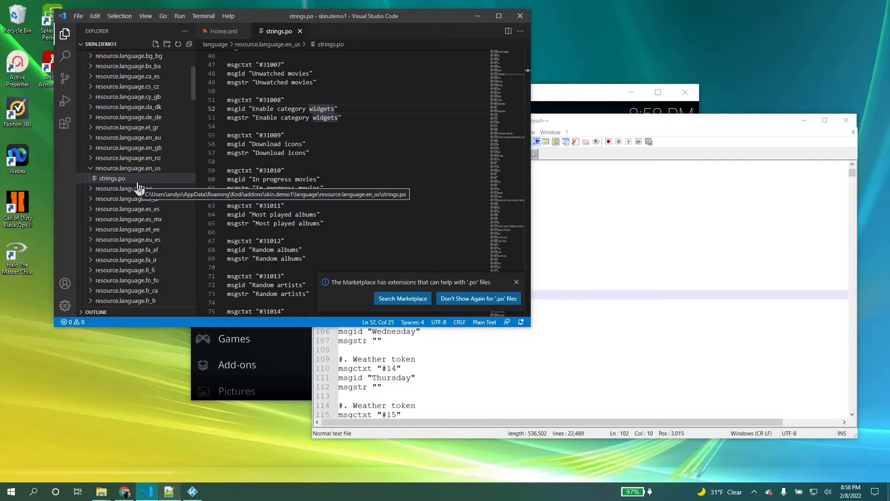
pyautogui.click(223, 31)
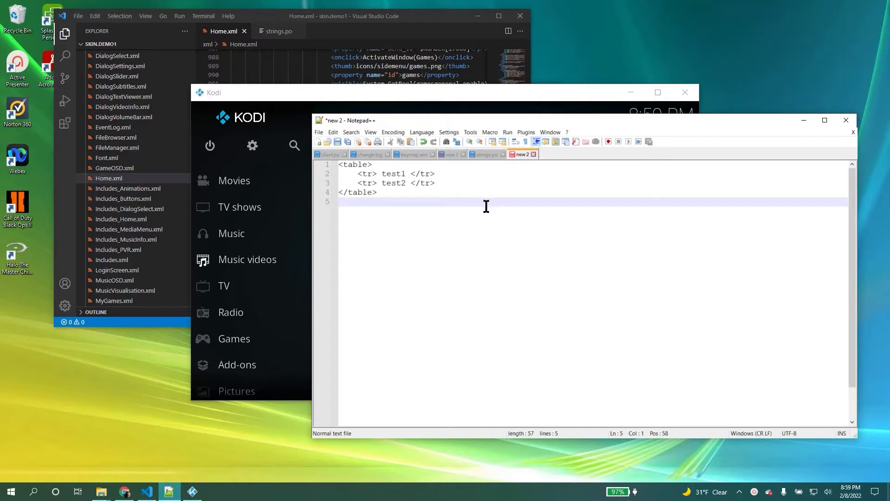
pyautogui.moveTo(295, 175)
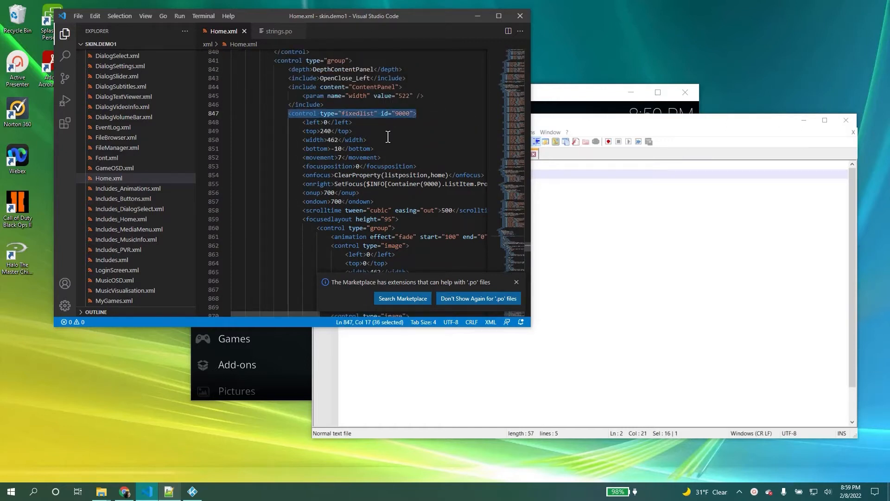
# Scroll from fixedlist 9000 to <content> and fold the Movies item at line 925.
pyautogui.scroll(-3)
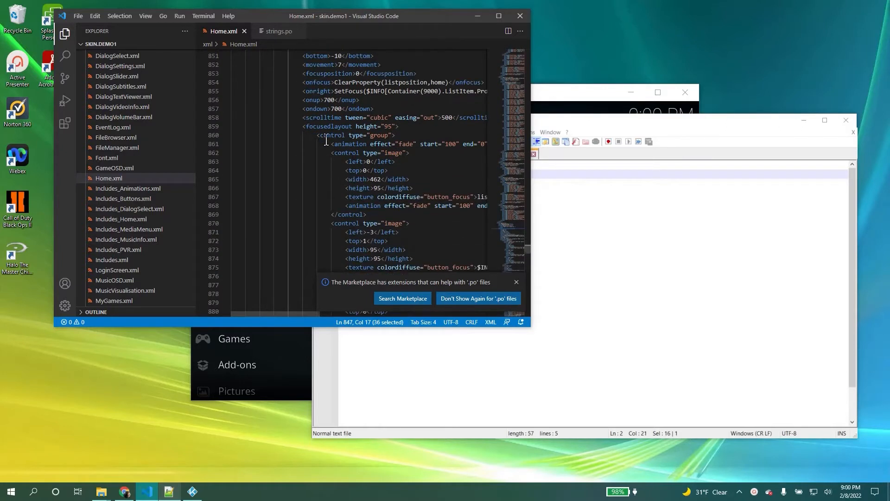
pyautogui.scroll(-3)
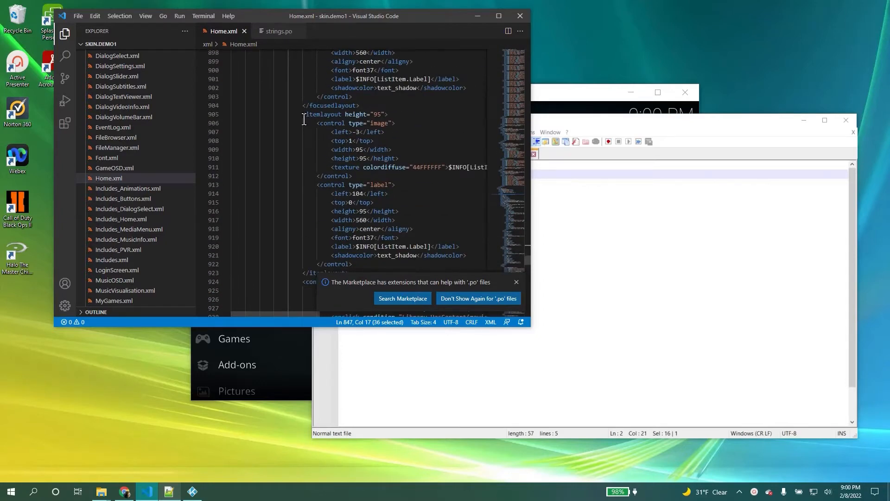
pyautogui.scroll(-3)
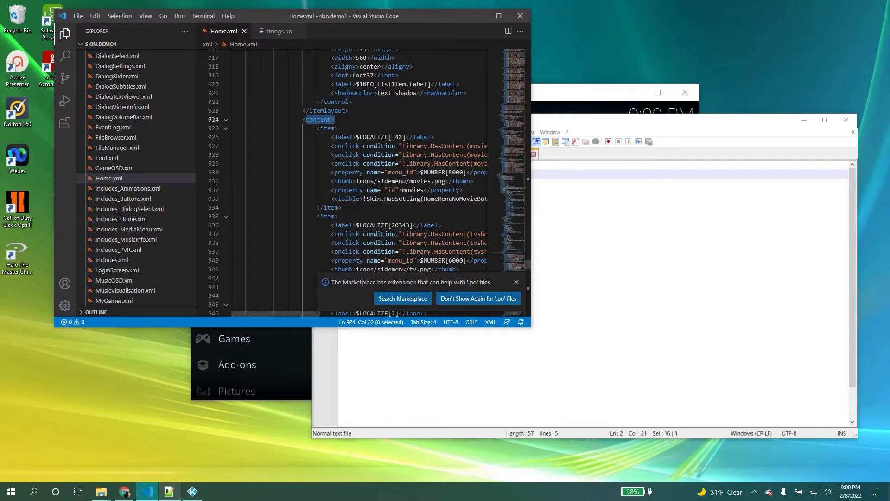
pyautogui.moveTo(231, 135)
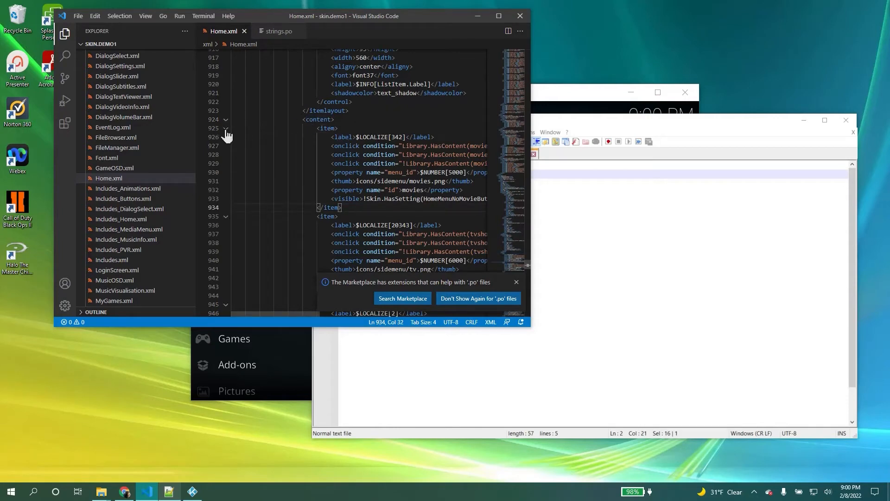
pyautogui.click(226, 129)
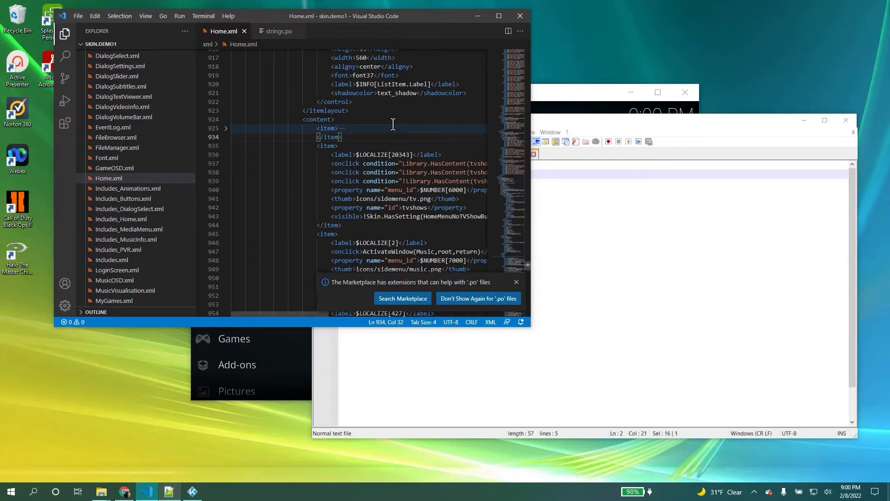
pyautogui.moveTo(226, 126)
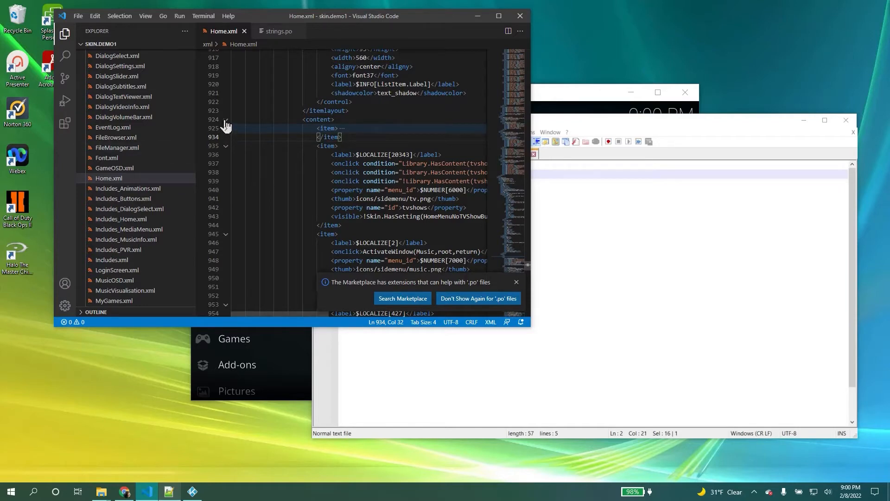
# Unfold the Movies item and scroll to list 9000's focused layout.
pyautogui.click(225, 120)
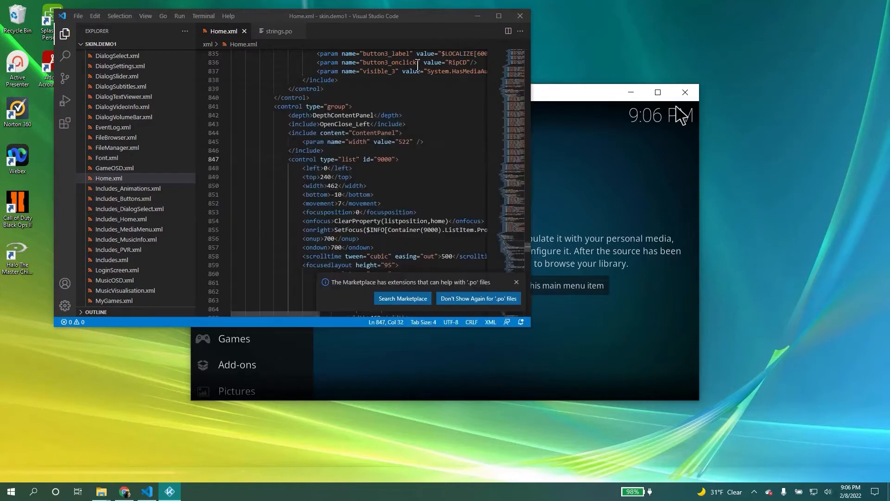
pyautogui.scroll(-3)
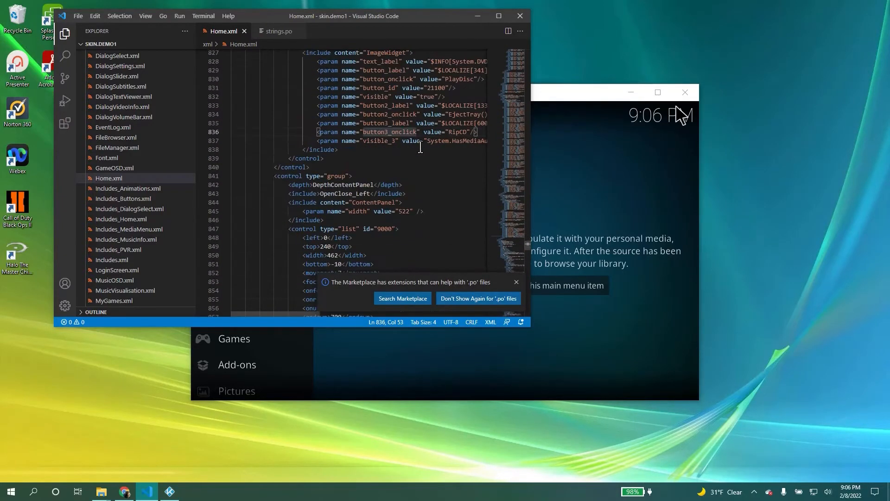
pyautogui.scroll(-3)
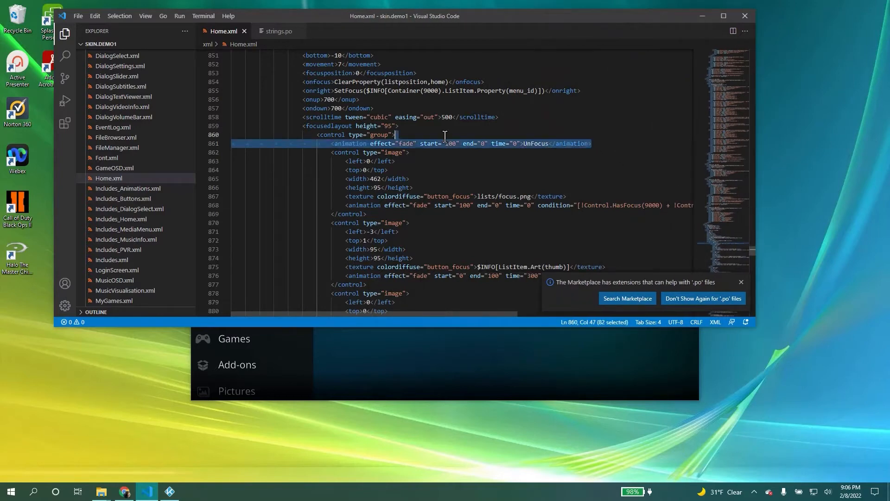
# Delete the fade UnFocus animation line from the list's focused layout.
pyautogui.press('Delete')
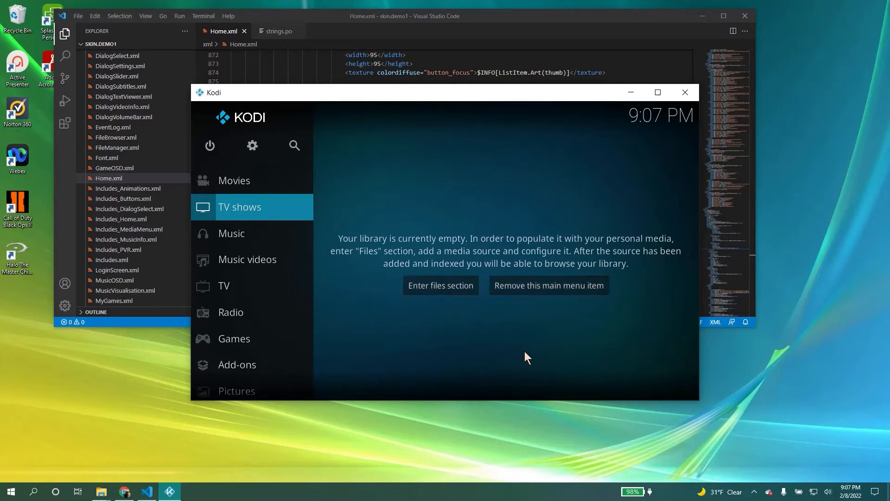
# Focus Kodi's home screen to move the menu from TV shows to Music.
pyautogui.click(232, 233)
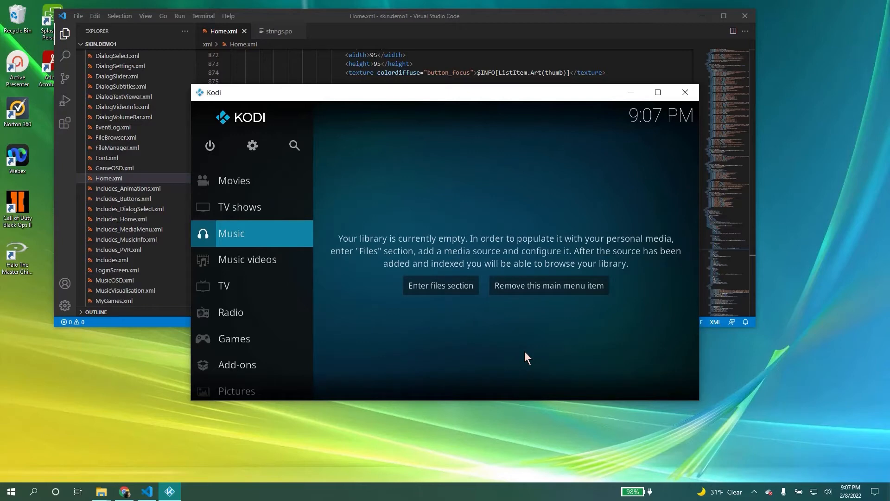
pyautogui.moveTo(302, 237)
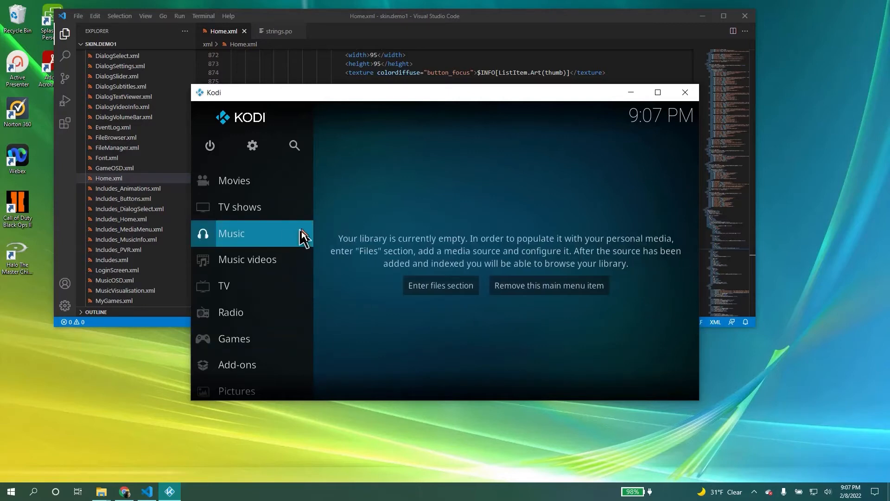
pyautogui.moveTo(524, 170)
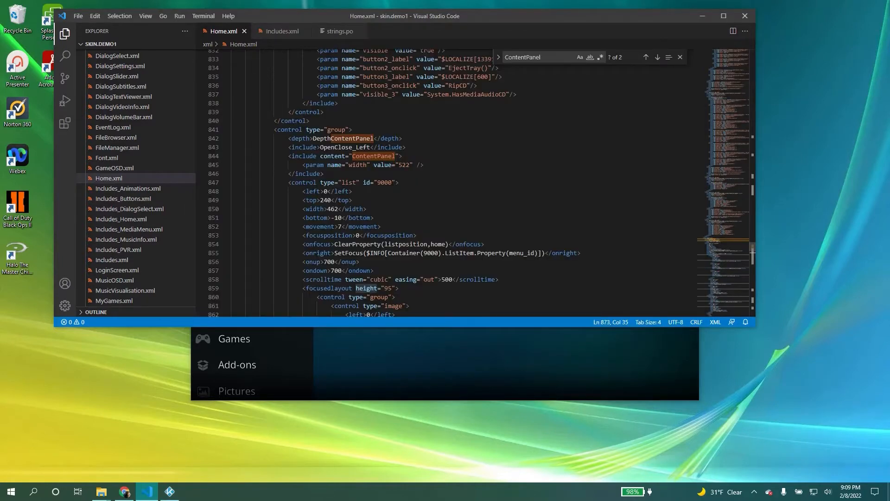
# Look up the ContentPanel include's definition in Includes.xml, then return to Home.xml.
pyautogui.click(324, 173)
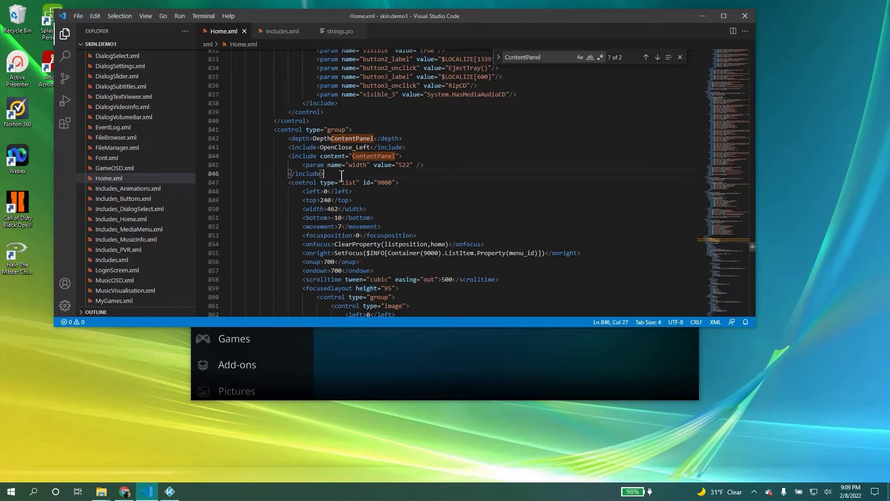
pyautogui.moveTo(291, 139); pyautogui.dragTo(323, 173)
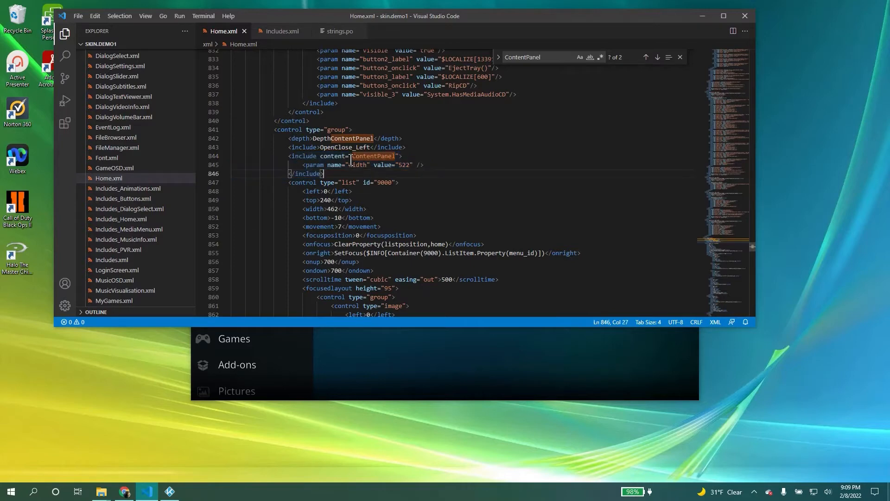
pyautogui.doubleClick(373, 156)
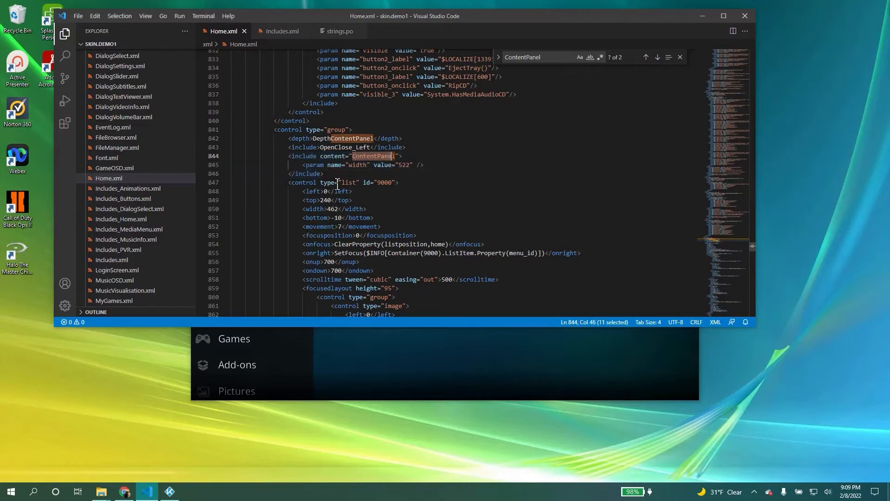
pyautogui.click(283, 31)
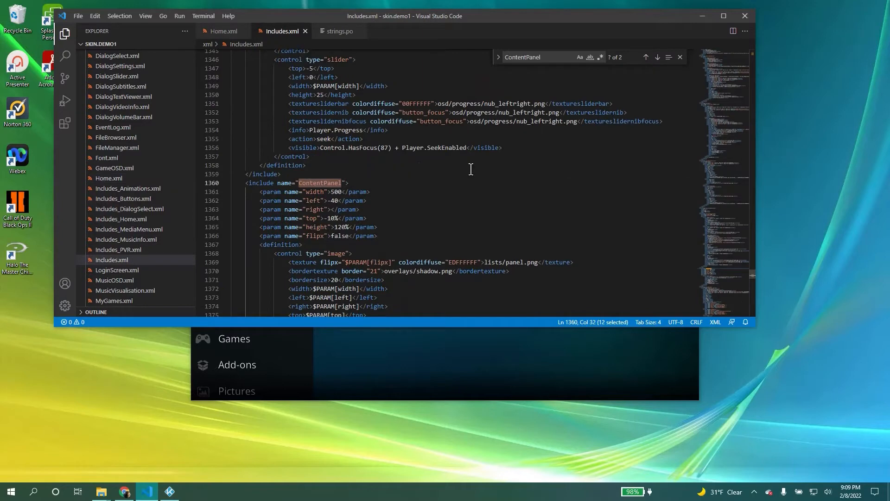
pyautogui.scroll(-3)
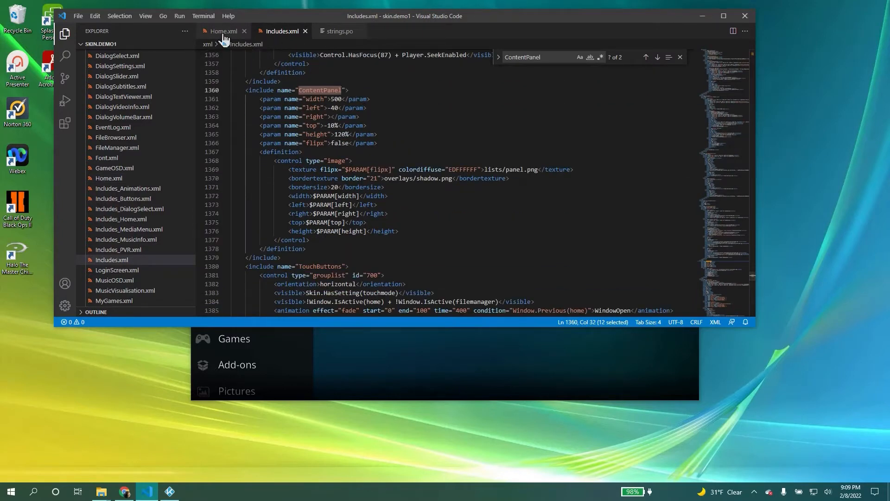
pyautogui.click(226, 31)
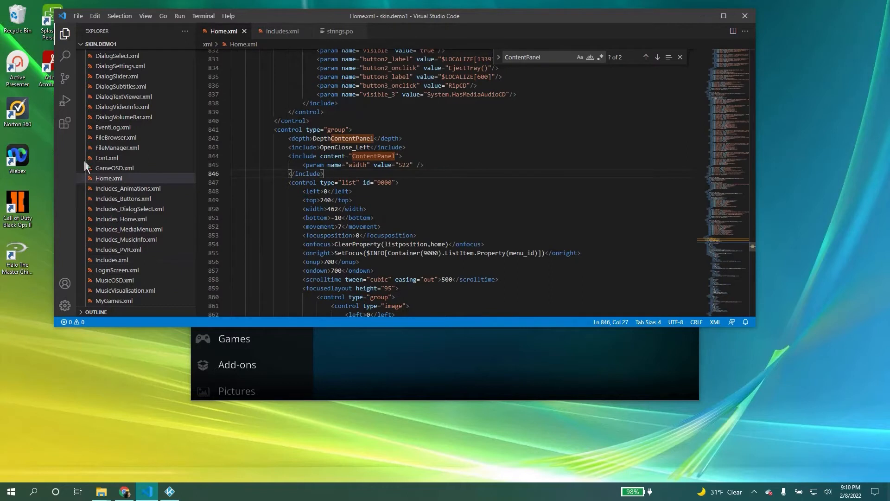
# Delete the ContentPanel include block (lines 844–846) from Home.xml.
pyautogui.scroll(-3)
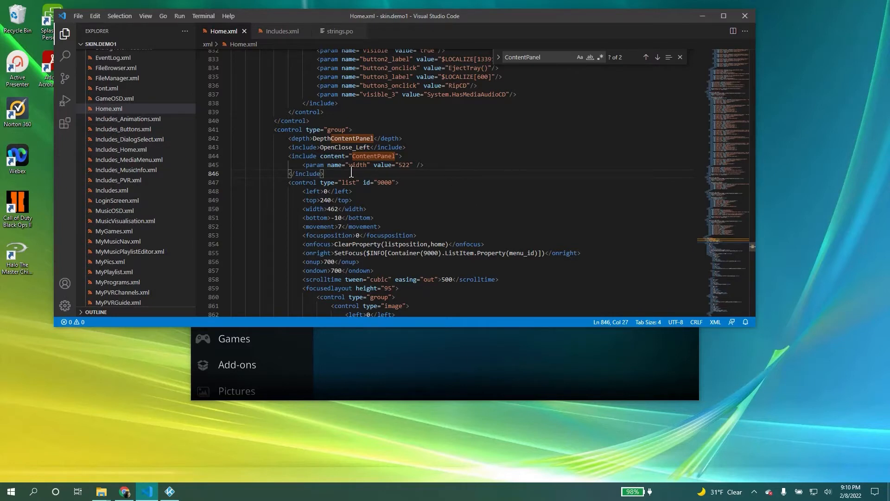
pyautogui.moveTo(351, 173); pyautogui.dragTo(288, 156)
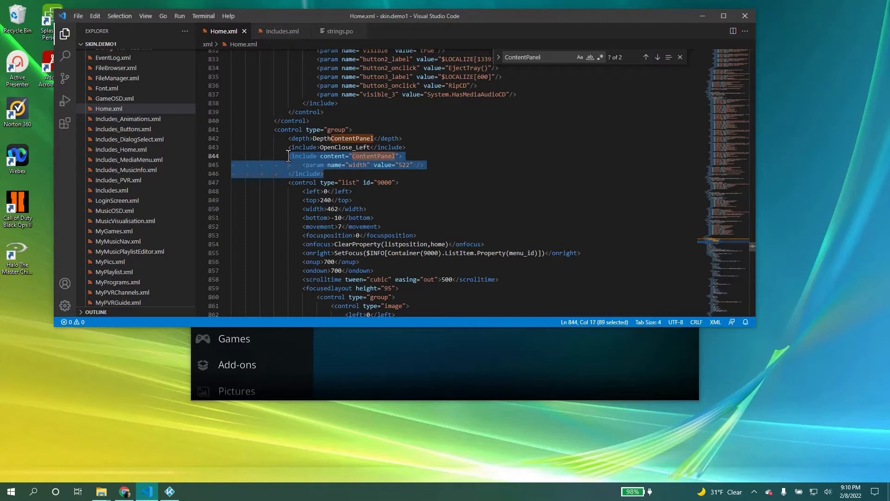
pyautogui.press('Delete')
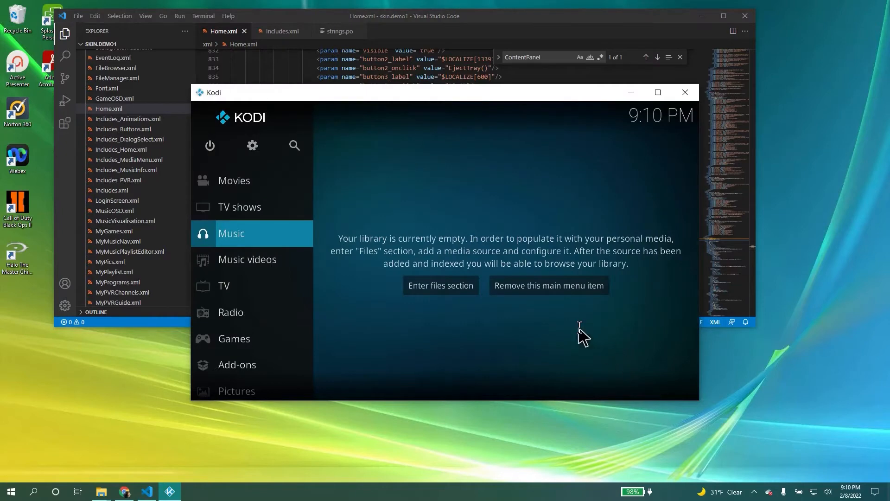
pyautogui.moveTo(339, 171)
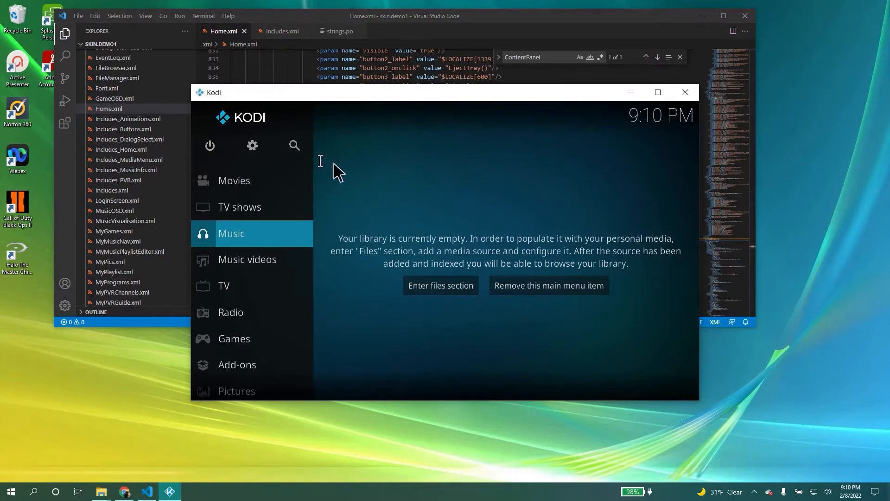
pyautogui.moveTo(252, 212)
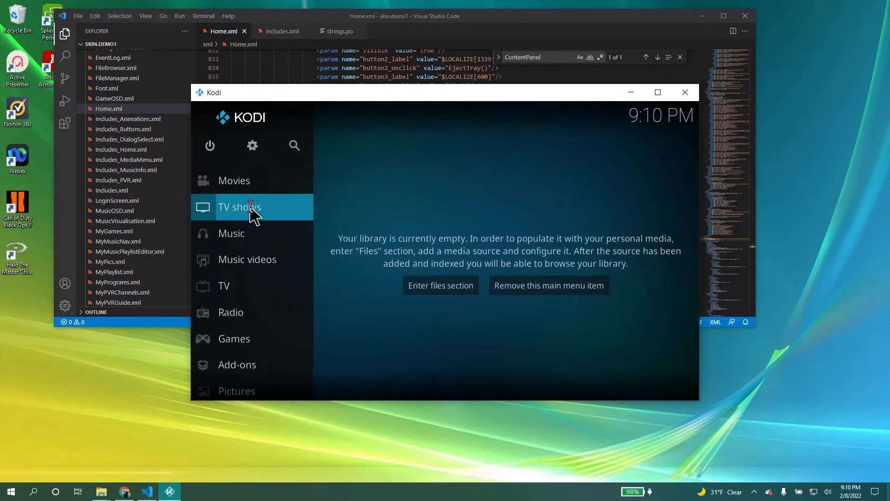
# Step through Kodi's home menu from Movies toward the TV section.
pyautogui.press('Up')
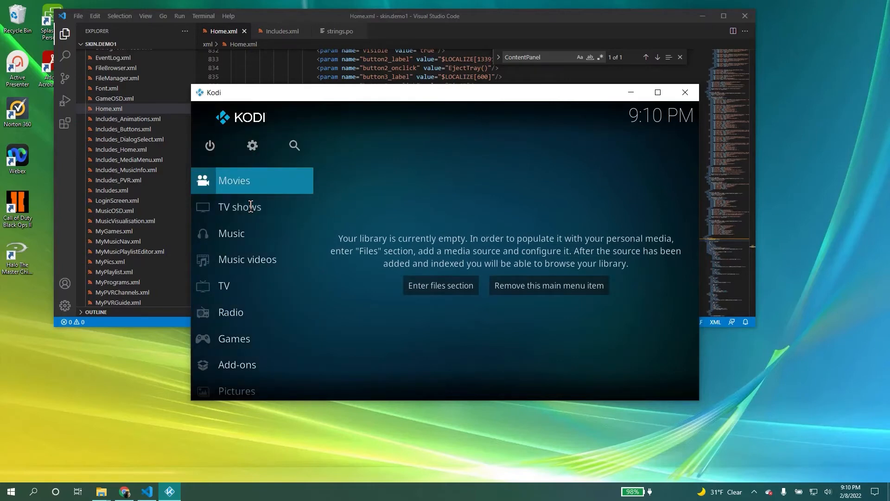
pyautogui.click(231, 233)
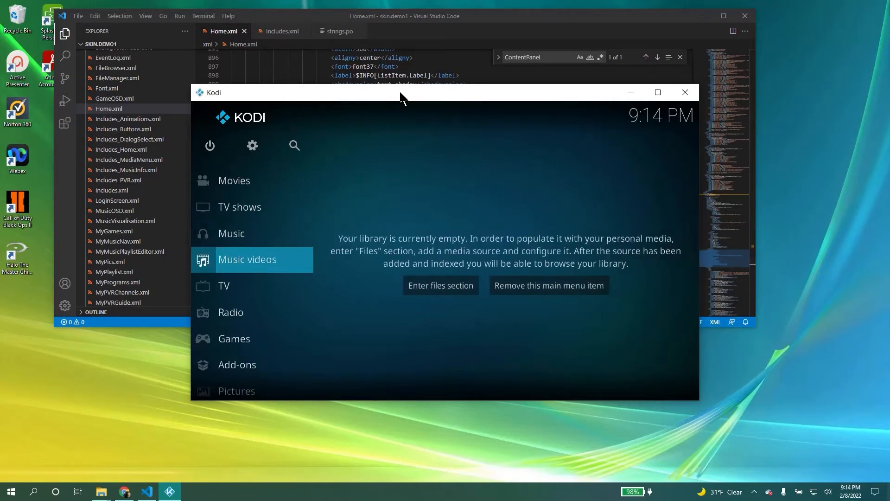
pyautogui.click(224, 286)
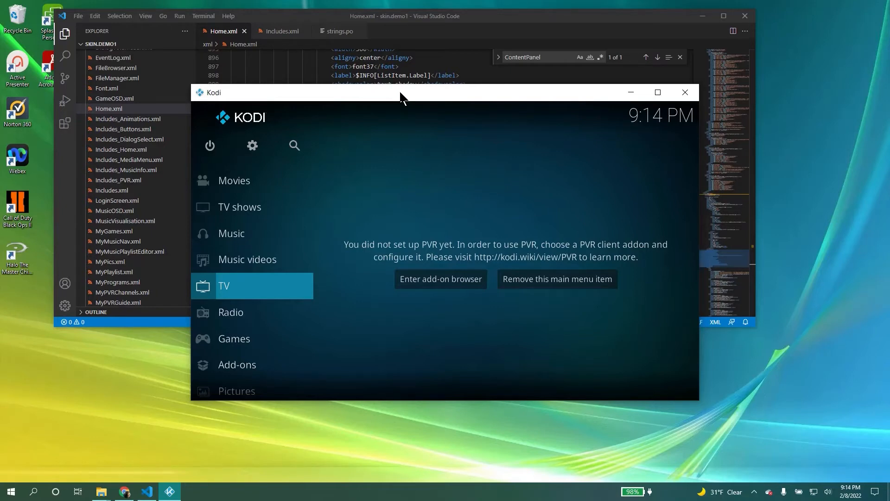
pyautogui.moveTo(496, 29)
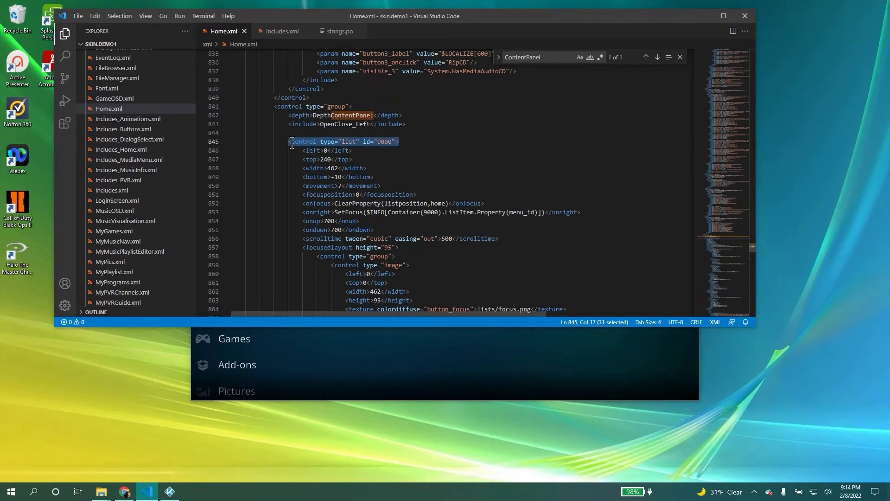
# Scroll through the home menu list's focusedlayout section in Home.xml.
pyautogui.scroll(-3)
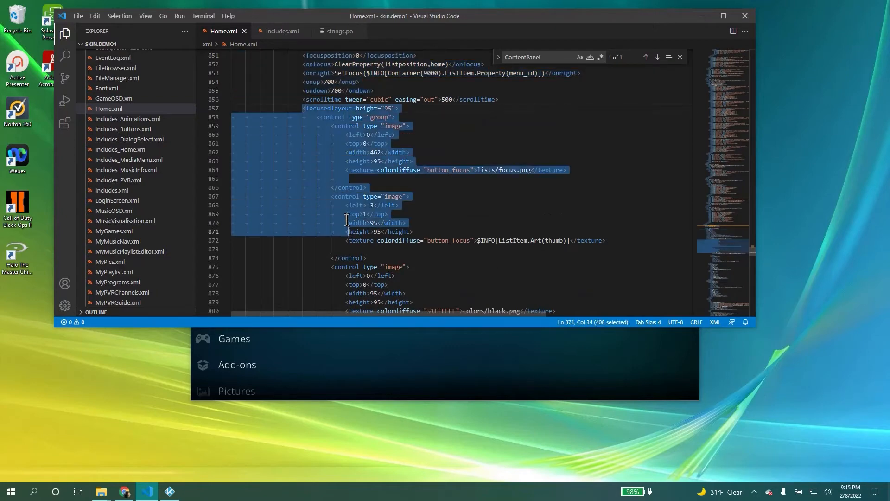
pyautogui.scroll(-3)
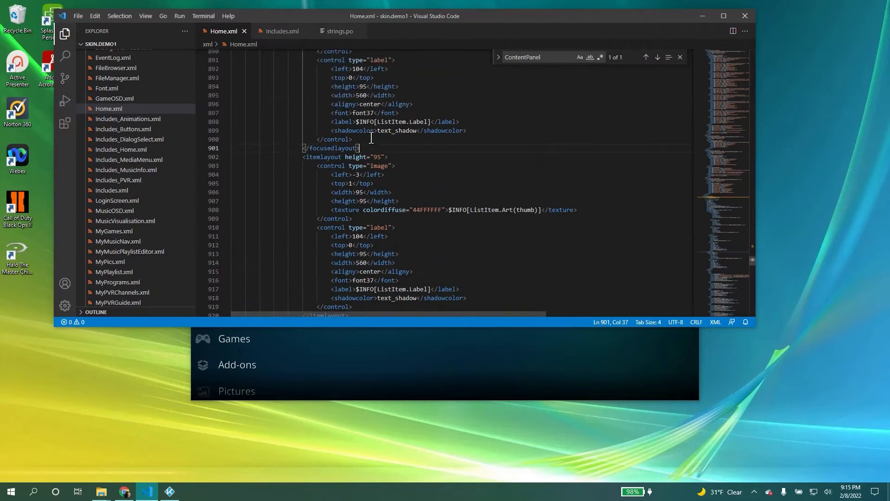
pyautogui.scroll(-3)
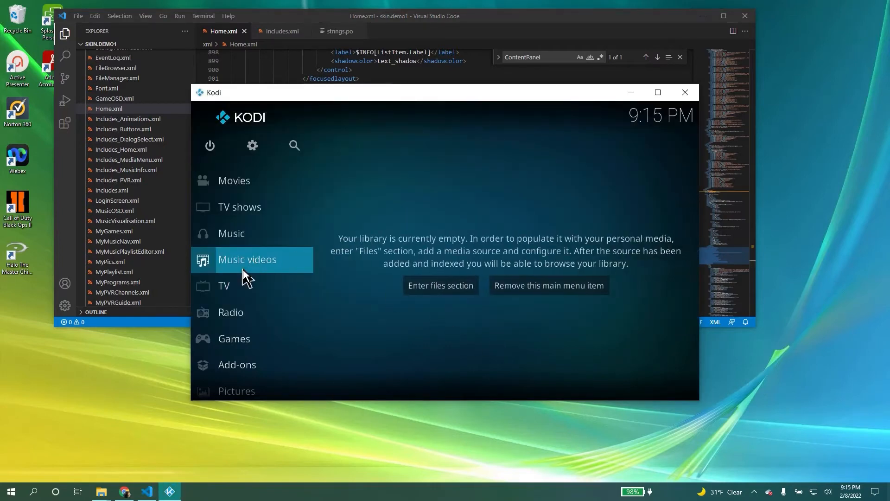
pyautogui.moveTo(253, 269)
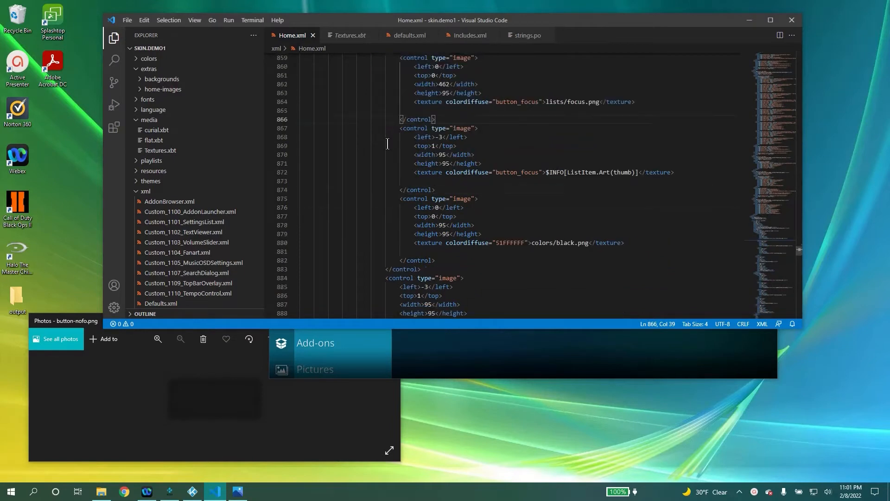
# Compare line 872's thumbnail texture code with the button-nofo.png preview in Photos.
pyautogui.scroll(-3)
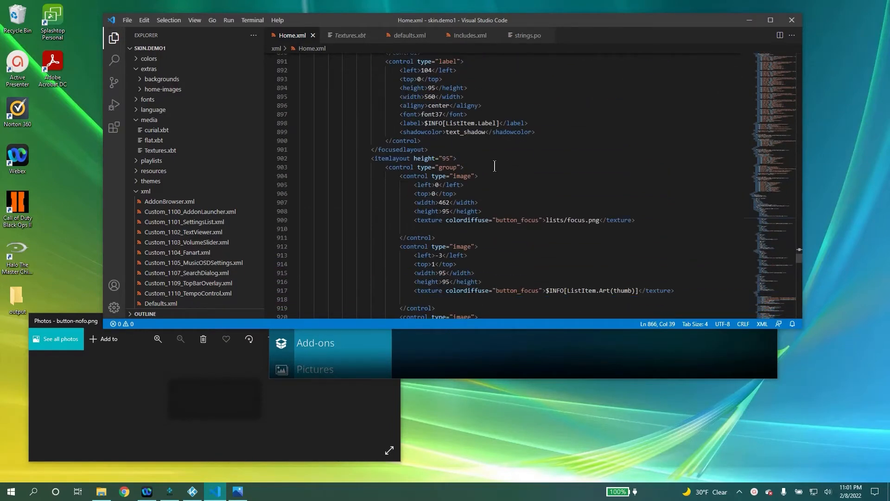
pyautogui.scroll(-3)
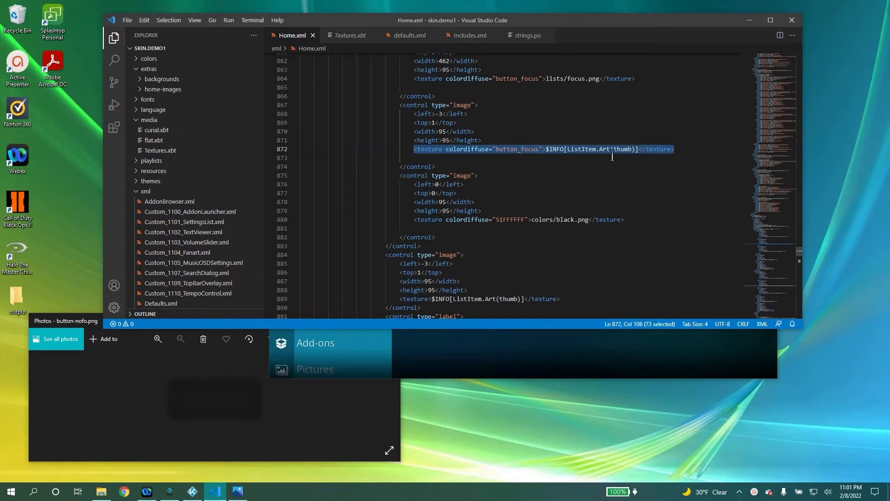
pyautogui.click(613, 102)
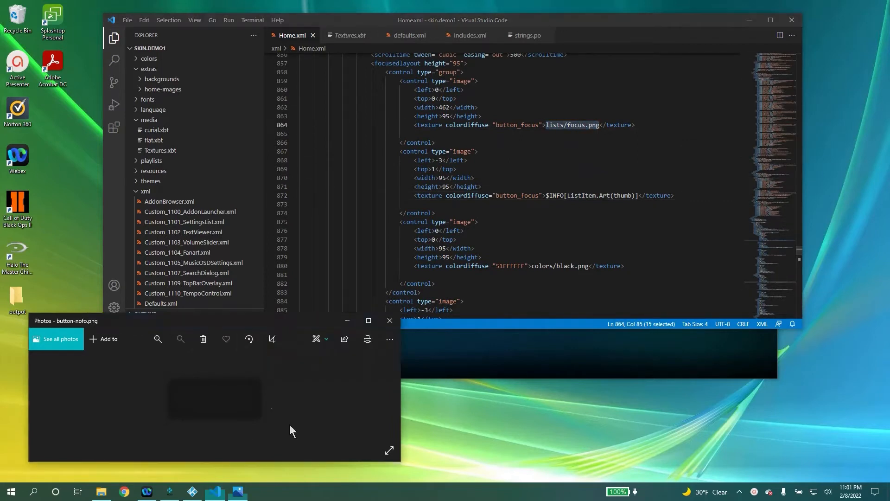
pyautogui.moveTo(65, 321); pyautogui.dragTo(319, 70)
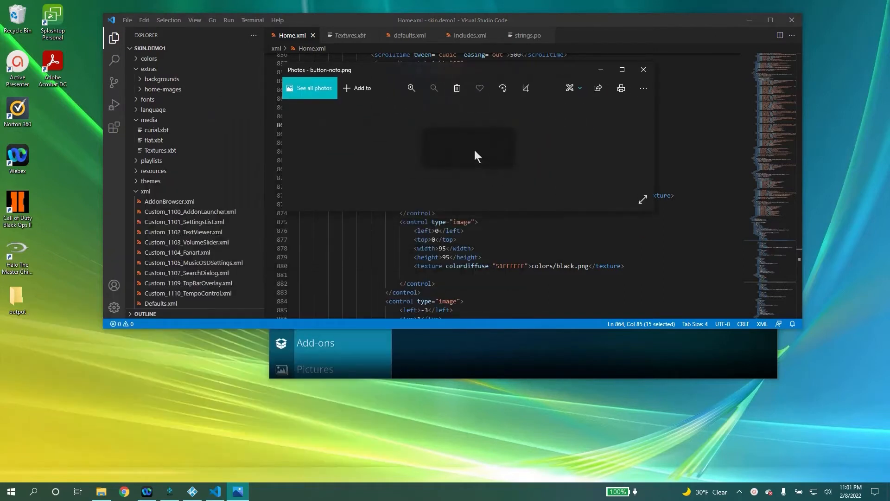
pyautogui.moveTo(506, 142)
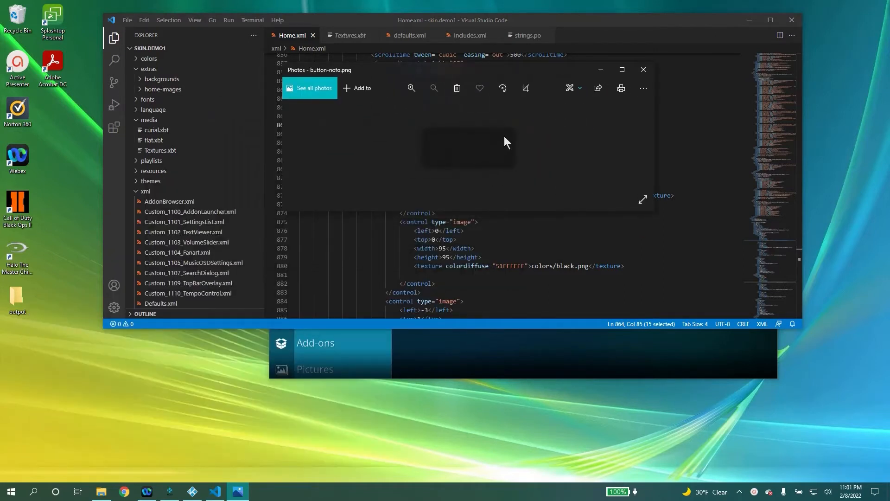
pyautogui.moveTo(513, 78)
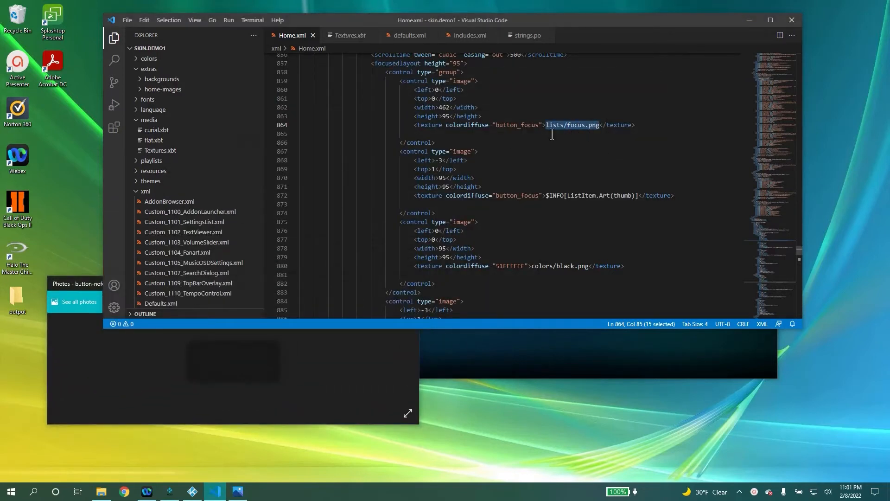
pyautogui.moveTo(576, 173)
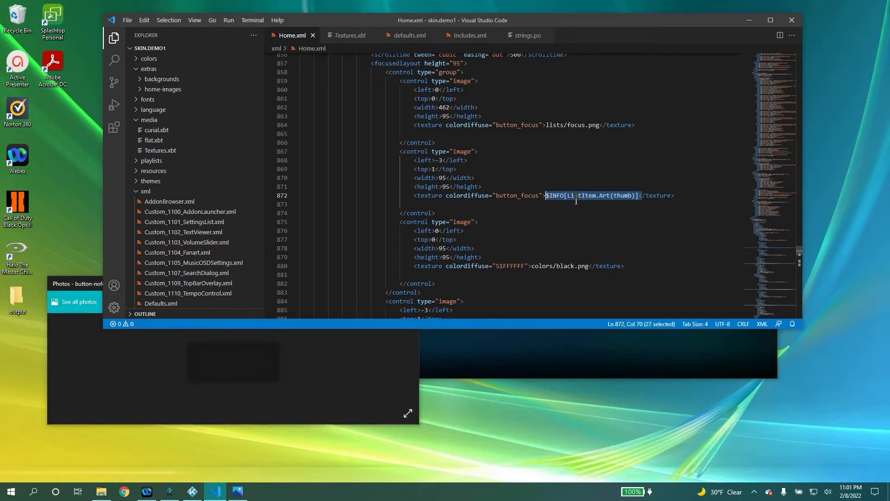
pyautogui.click(169, 491)
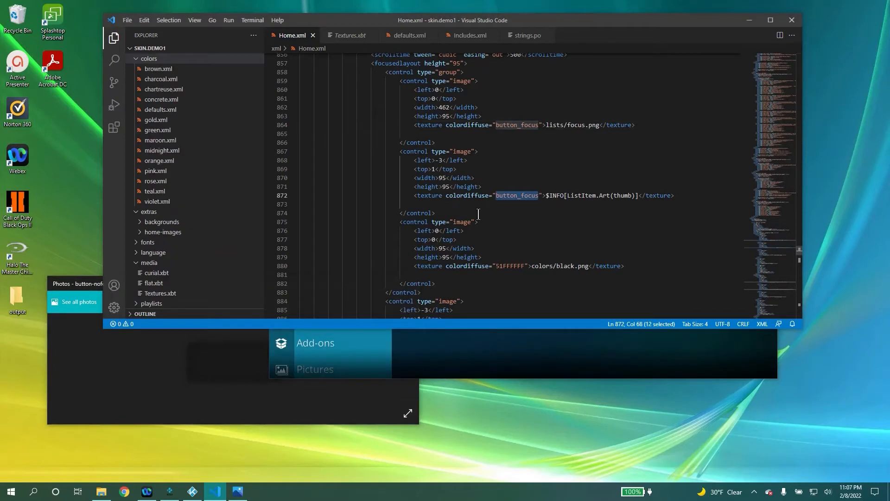
# Select the focused-layout textures' colordiffuse values in Home.xml to replace them with button_focus.
pyautogui.doubleClick(509, 266)
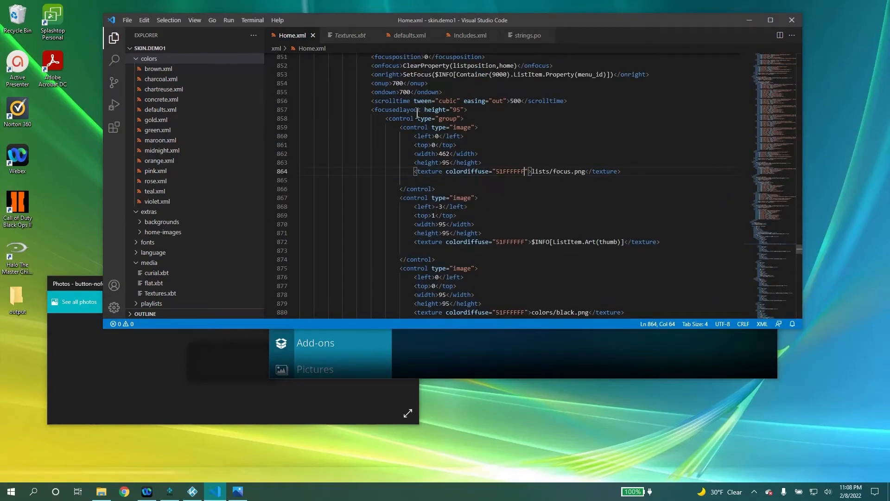
pyautogui.scroll(-3)
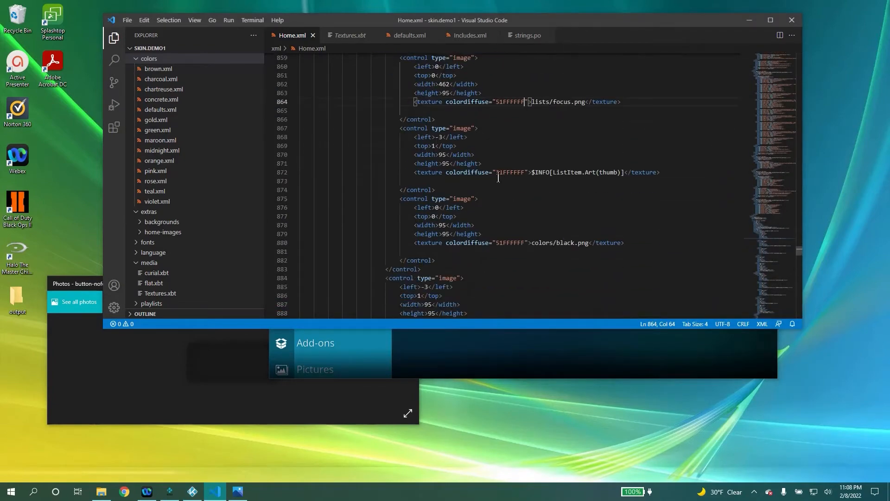
pyautogui.doubleClick(511, 173)
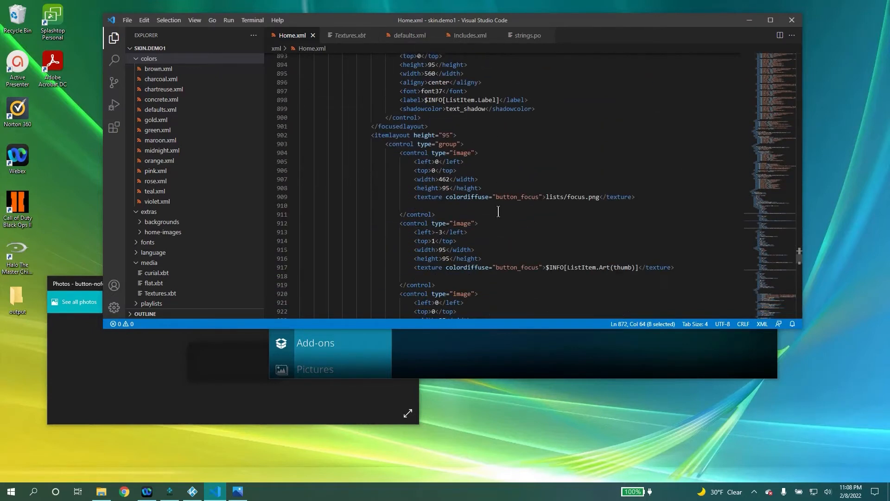
pyautogui.doubleClick(516, 174)
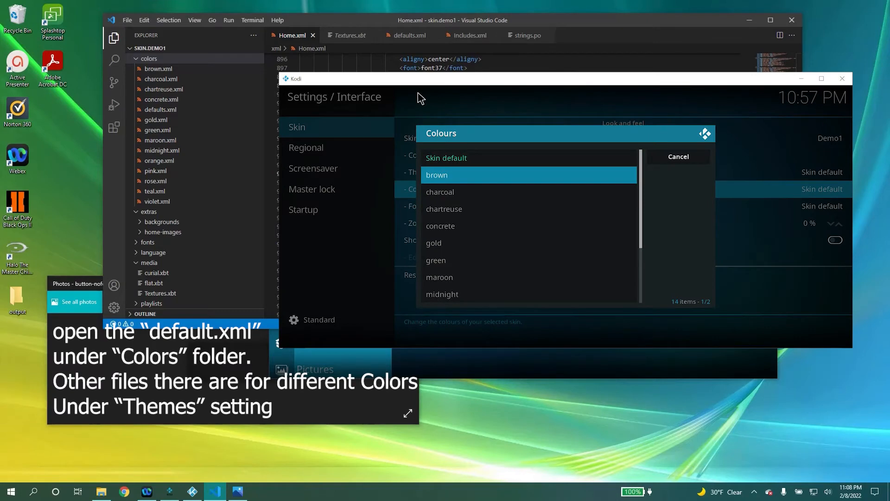
pyautogui.moveTo(190, 74)
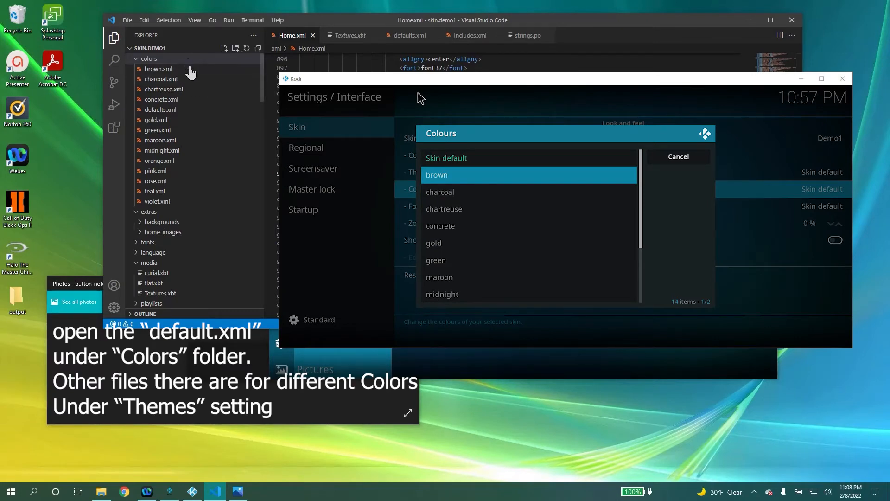
# Open colors/defaults.xml and strip FF from button_focus, leaving 12A0C7.
pyautogui.click(160, 110)
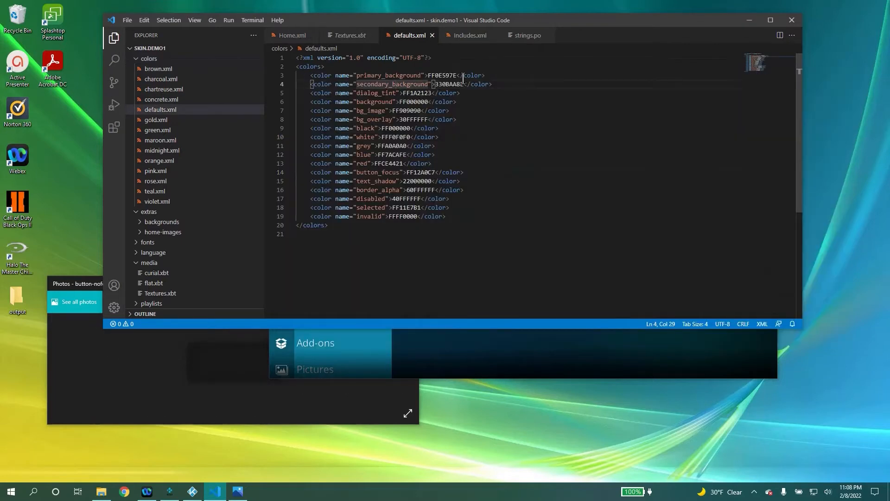
pyautogui.click(398, 181)
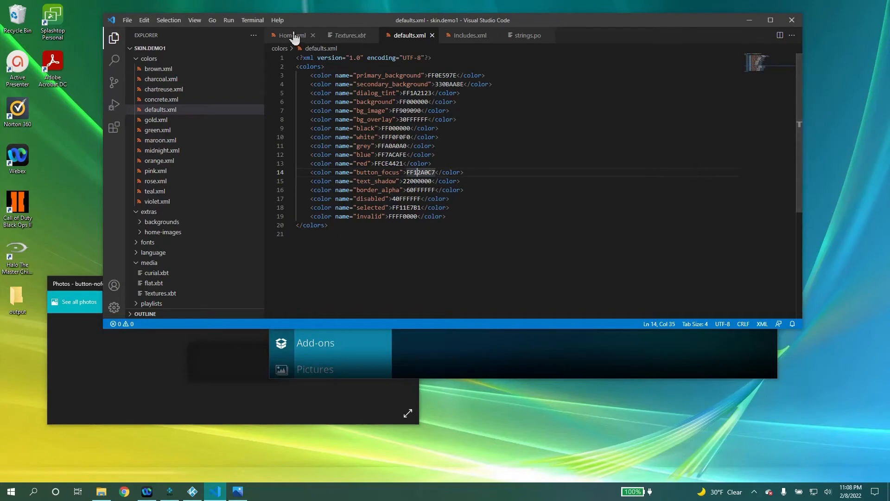
pyautogui.moveTo(294, 42)
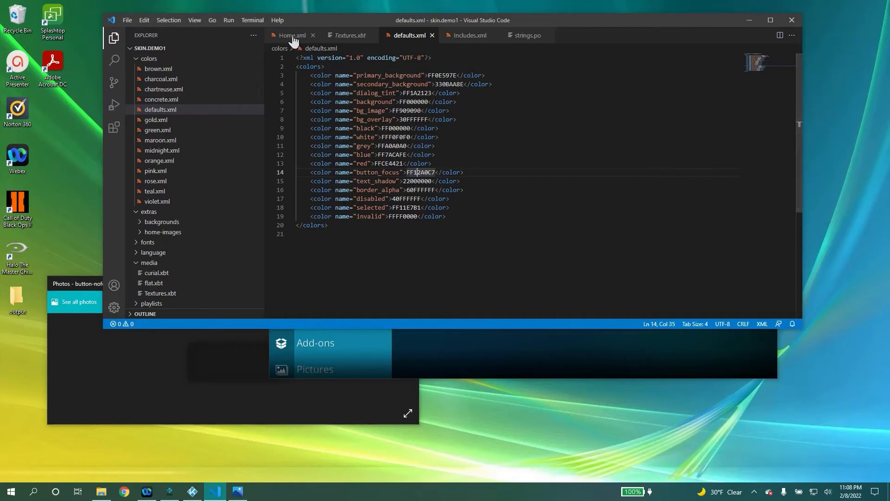
pyautogui.click(293, 35)
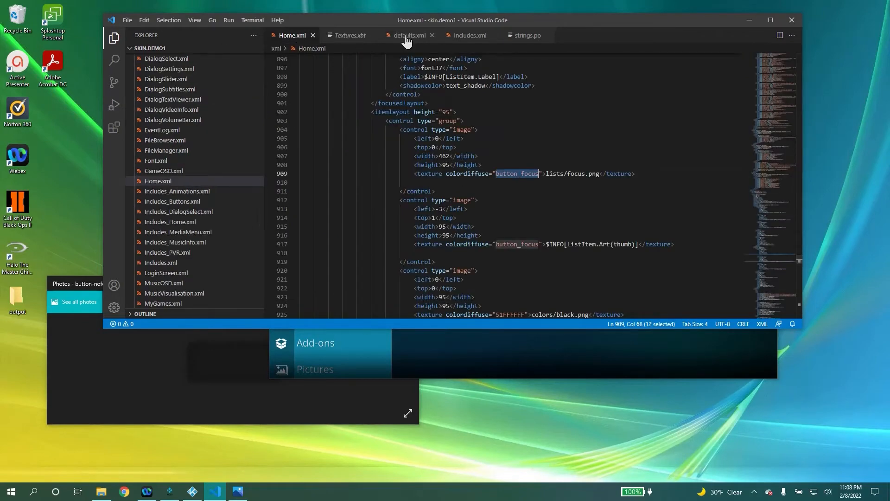
pyautogui.click(407, 35)
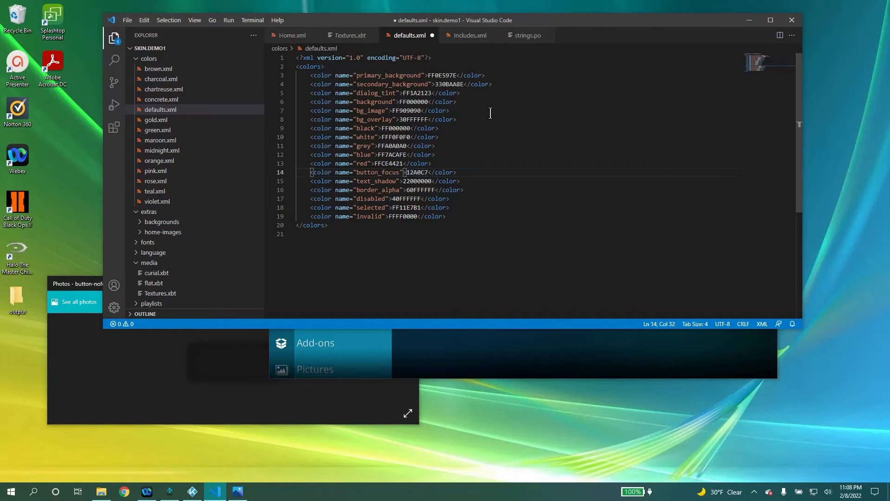
# Set button_focus alpha to 22, preview Kodi's menu, then change the alpha to 55.
pyautogui.write('22')
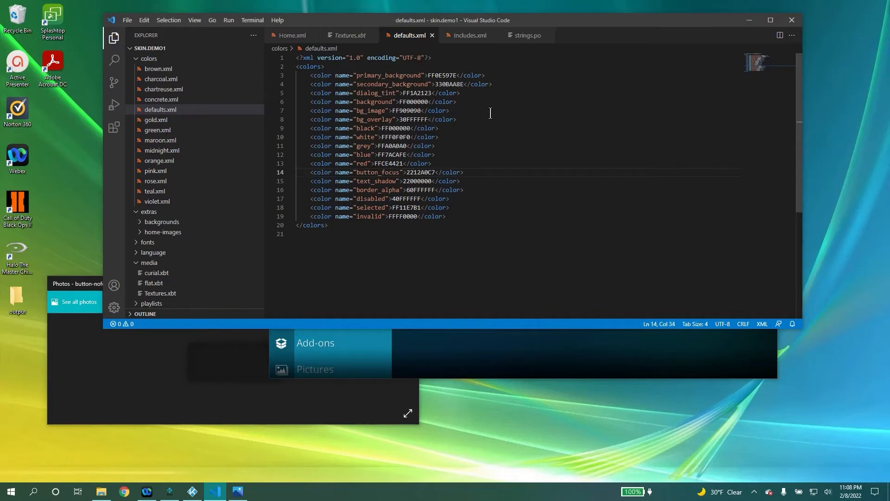
pyautogui.click(169, 492)
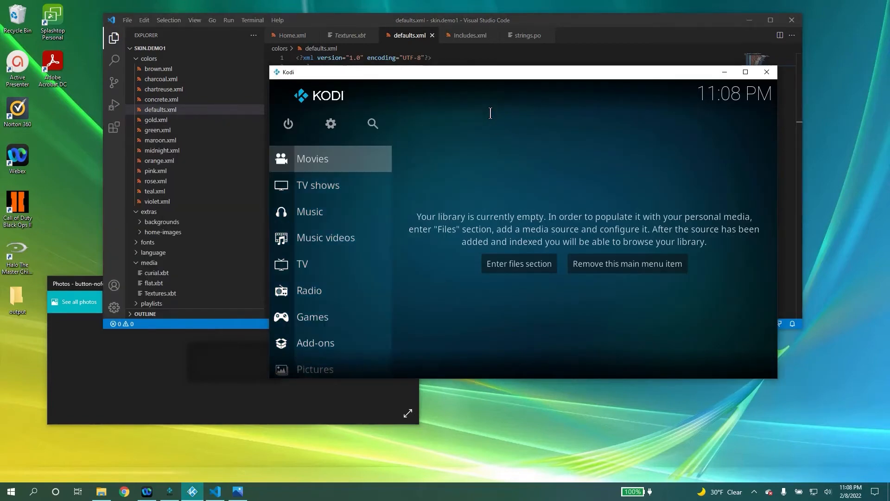
pyautogui.moveTo(308, 247)
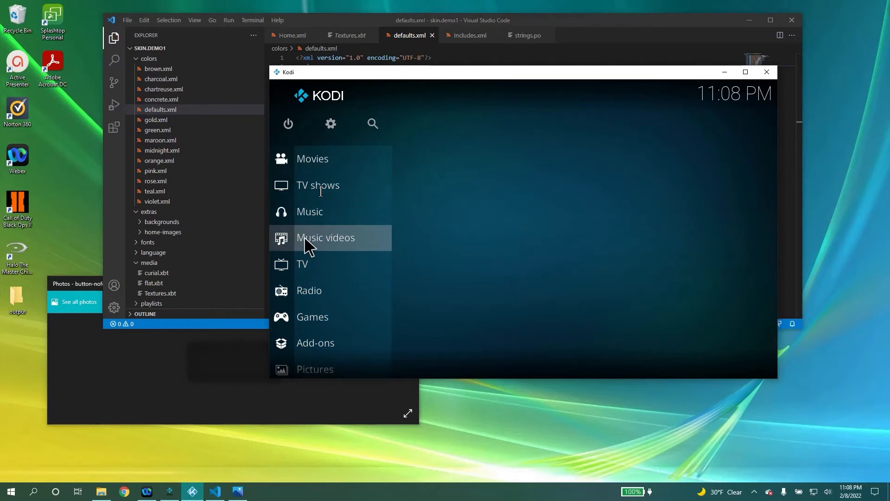
pyautogui.moveTo(381, 165)
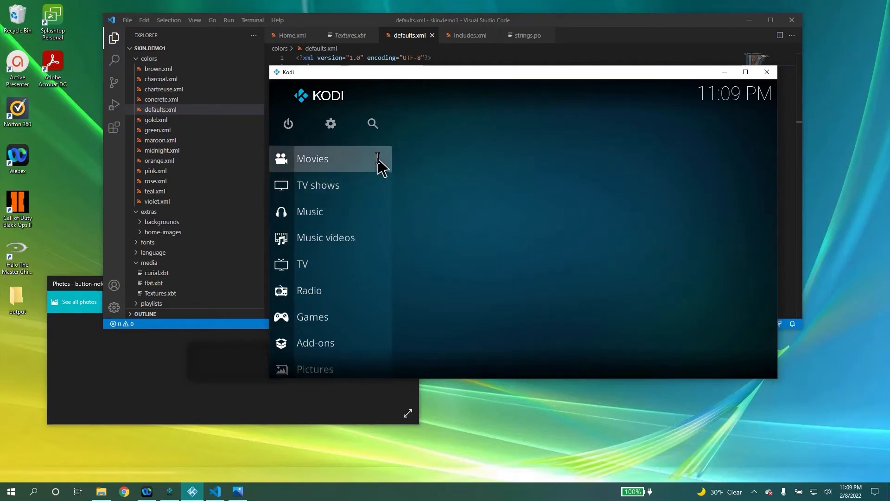
pyautogui.click(331, 158)
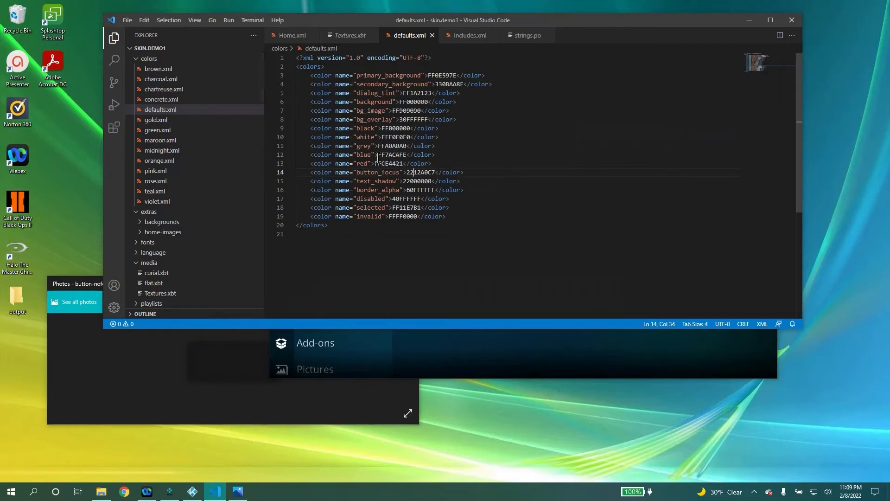
pyautogui.write('55')
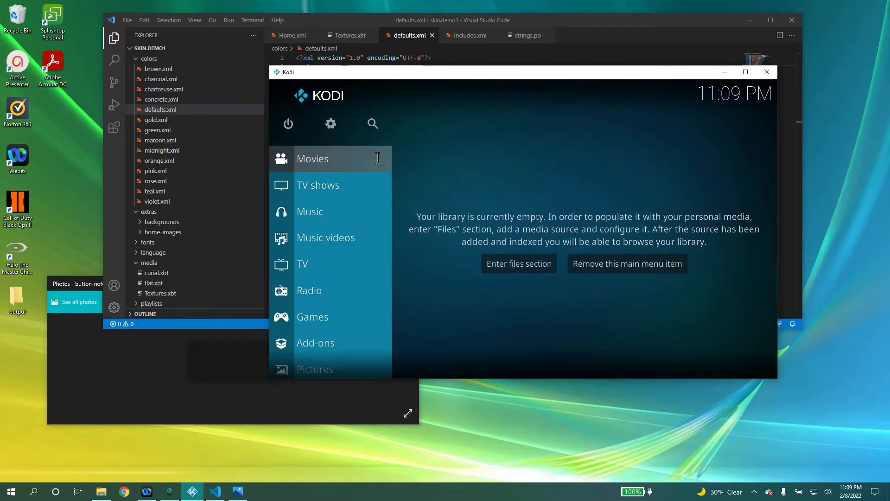
pyautogui.moveTo(662, 362)
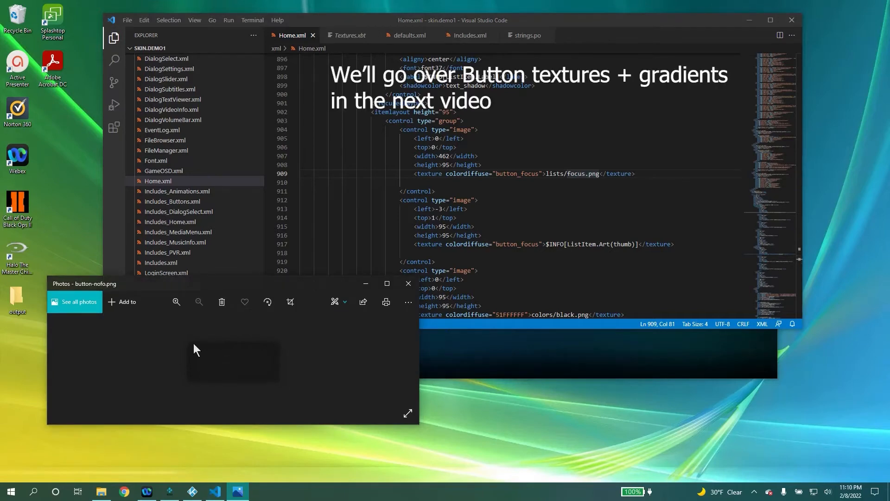
pyautogui.moveTo(522, 374)
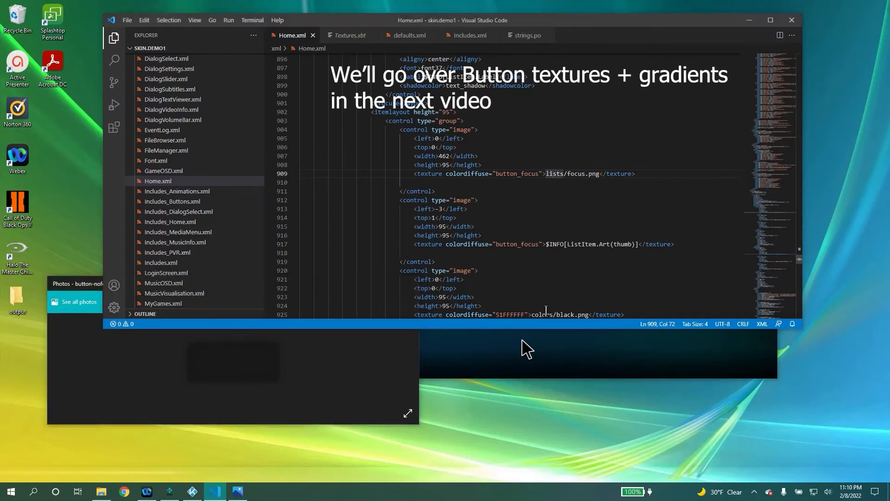
# Highlight the lists/focus.png texture path on line 909 of Home.xml.
pyautogui.moveTo(557, 173); pyautogui.dragTo(595, 173)
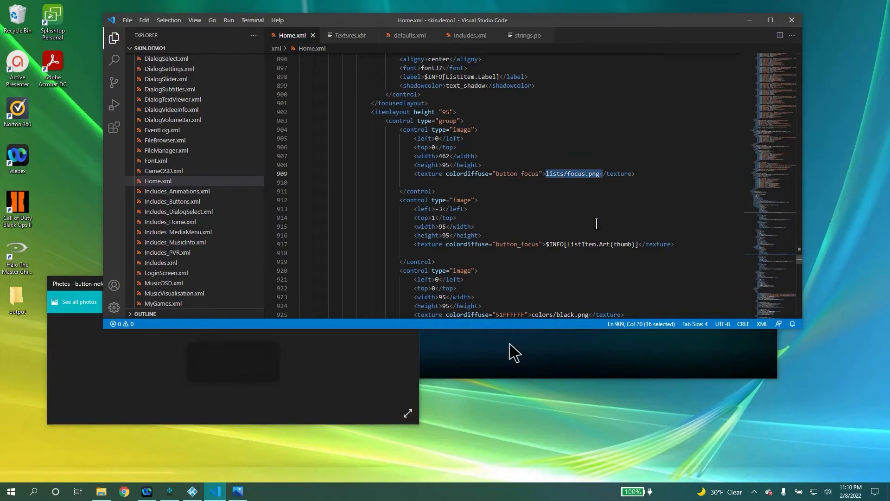
pyautogui.click(169, 491)
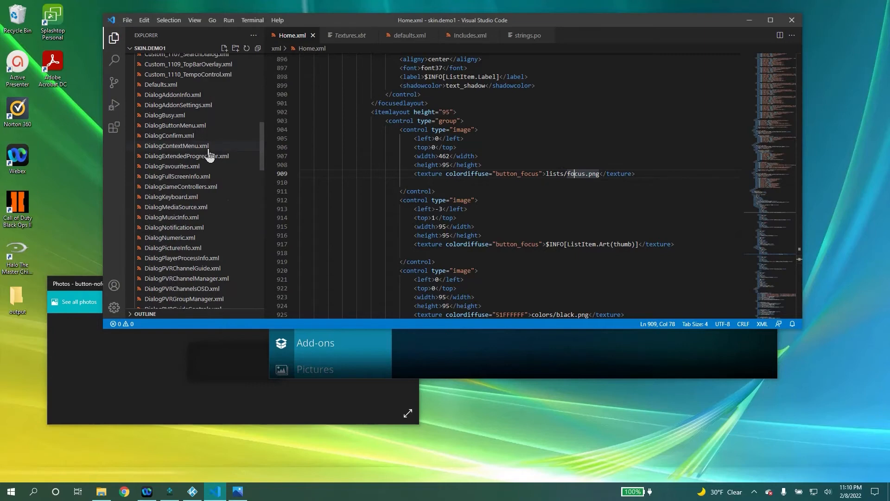
# Scroll the Explorer to the media folder with curial.xbt, flat.xbt and Textures.xbt.
pyautogui.scroll(-3)
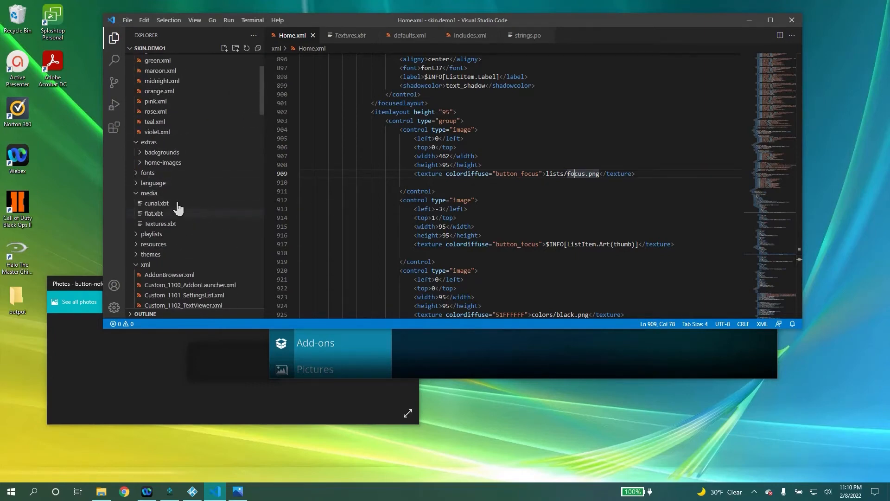
pyautogui.moveTo(181, 211)
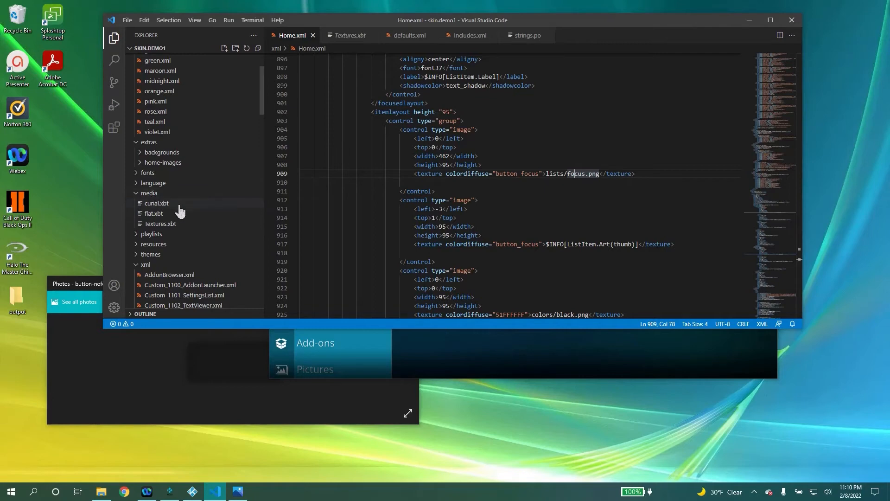
pyautogui.moveTo(195, 229)
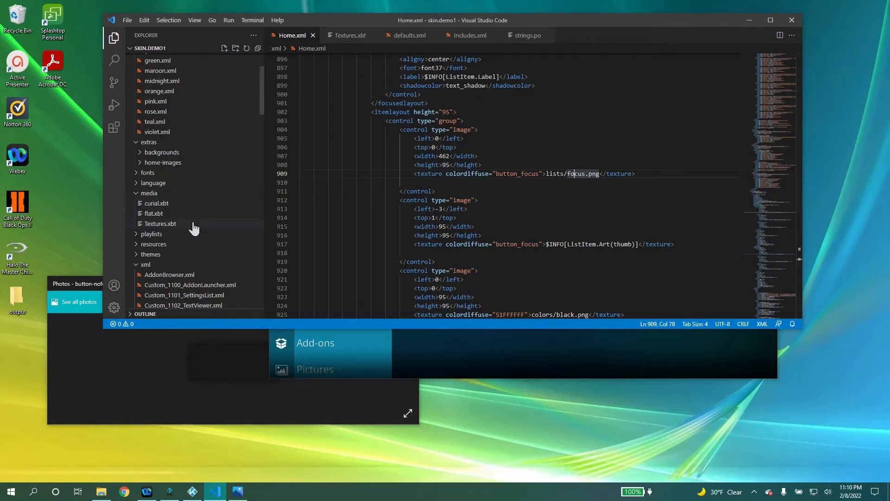
pyautogui.moveTo(203, 214)
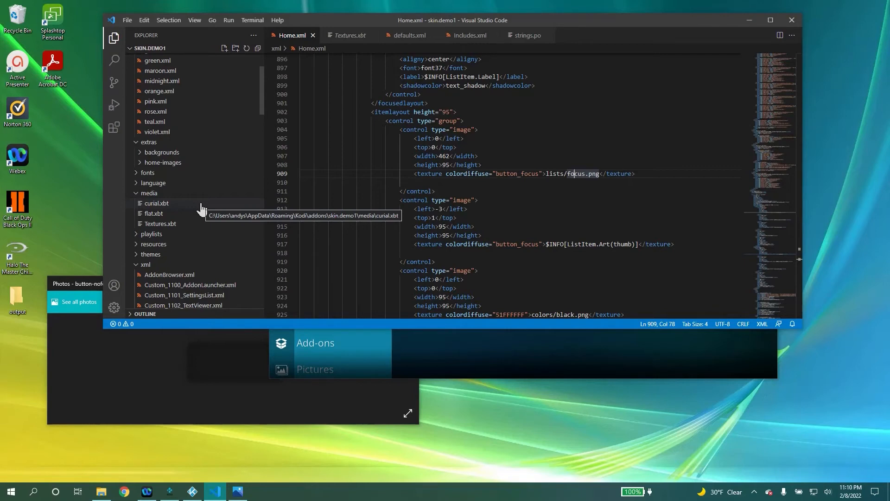
pyautogui.moveTo(184, 205)
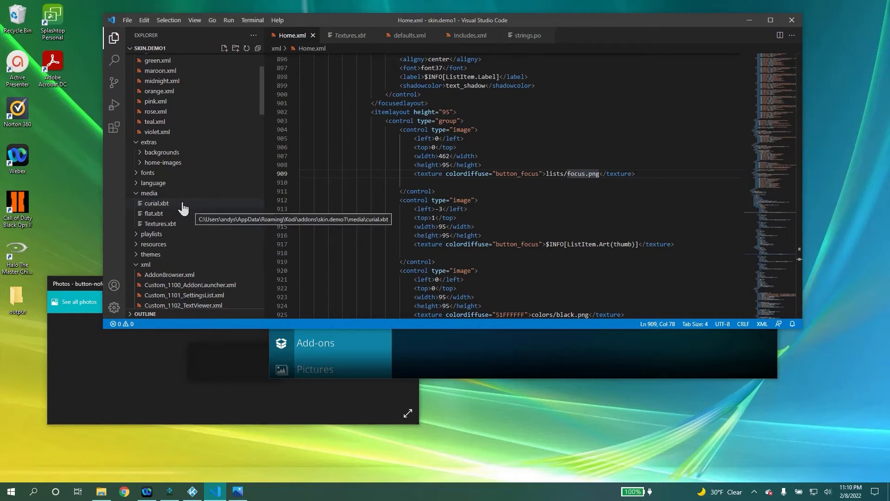
pyautogui.moveTo(199, 211)
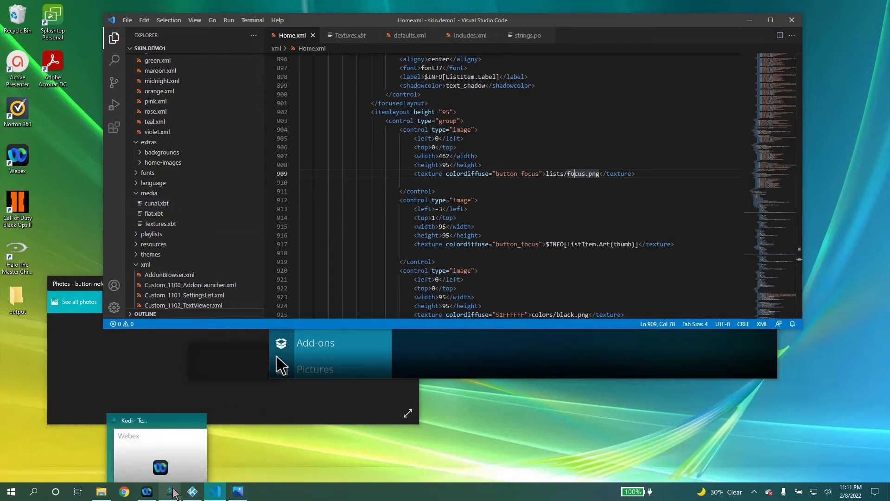
pyautogui.click(169, 491)
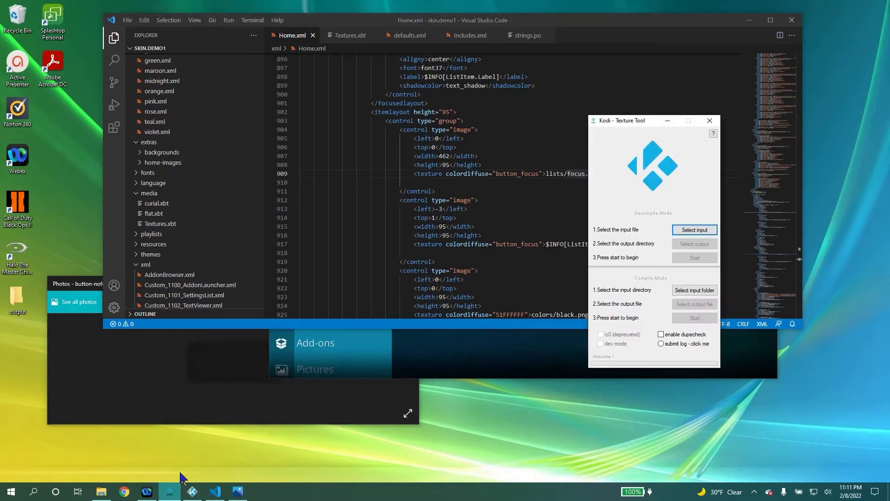
pyautogui.moveTo(653, 121); pyautogui.dragTo(368, 119)
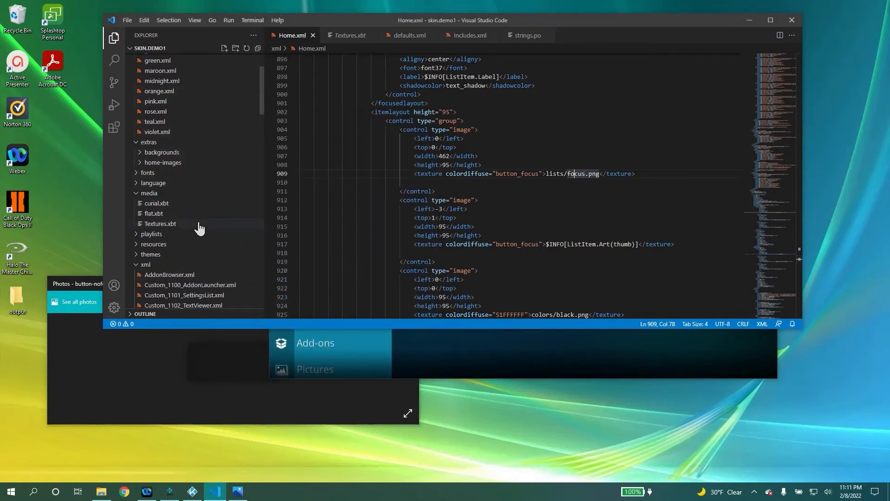
pyautogui.moveTo(181, 219)
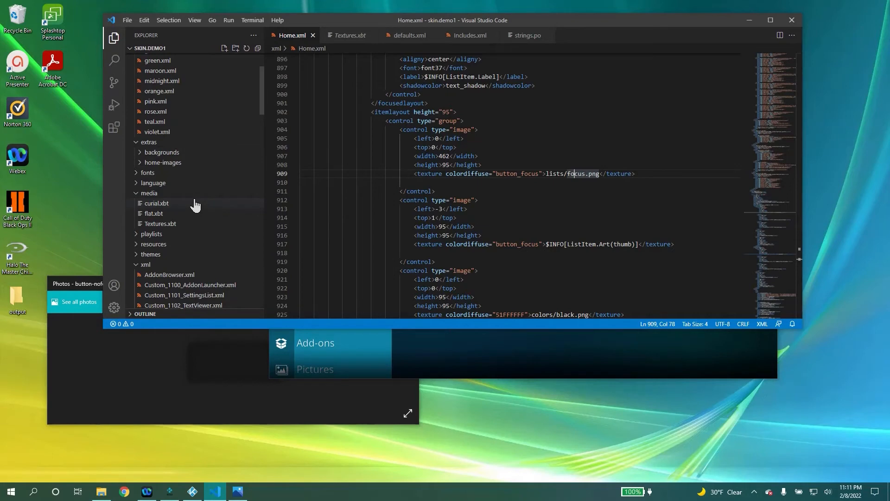
pyautogui.moveTo(220, 237)
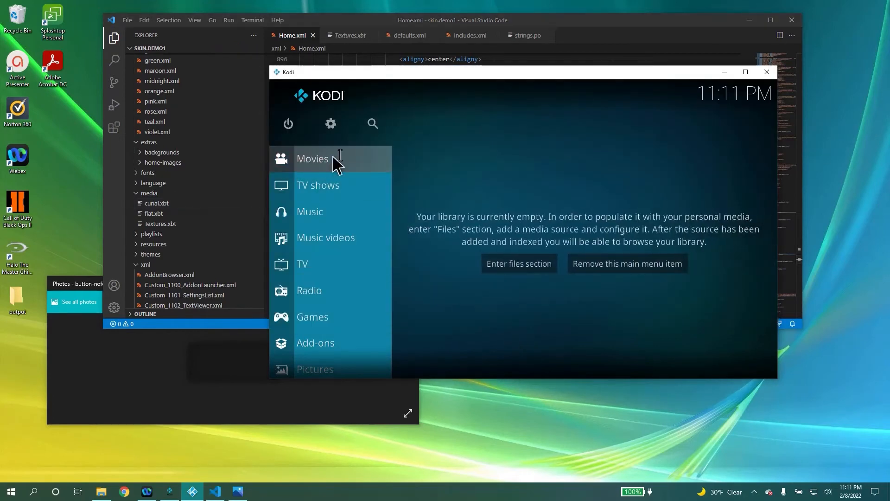
pyautogui.moveTo(231, 167)
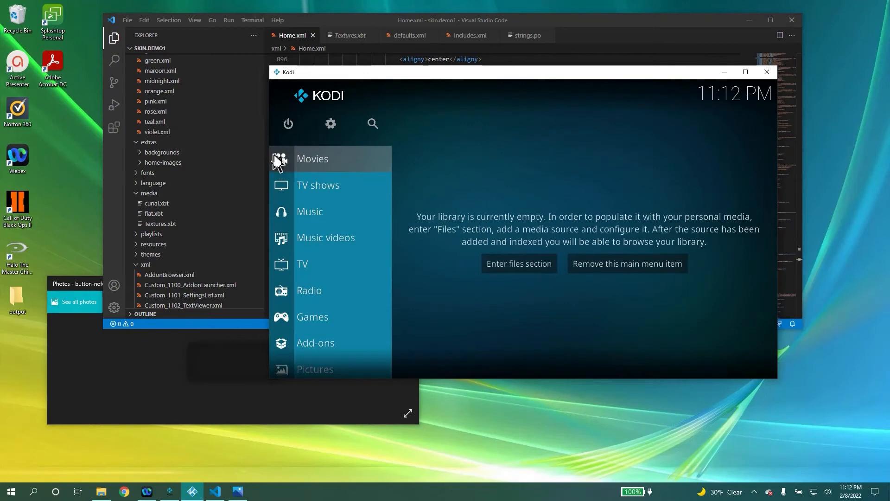
pyautogui.moveTo(277, 175)
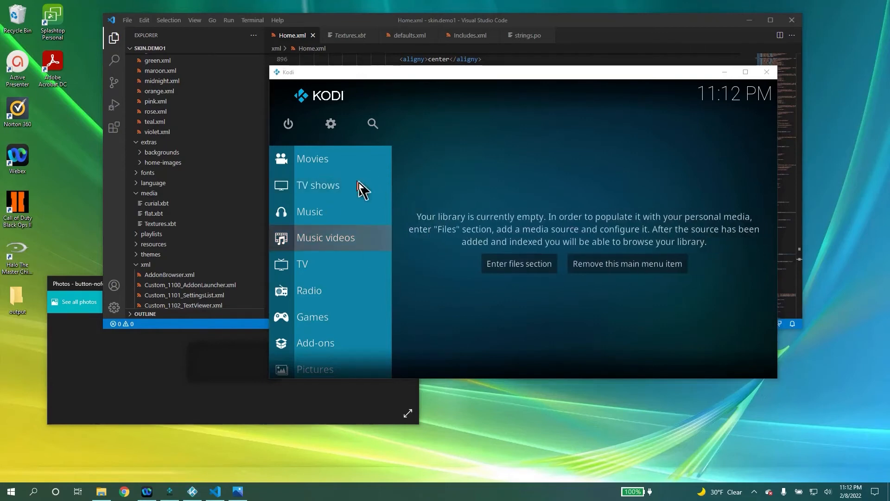
pyautogui.moveTo(482, 182)
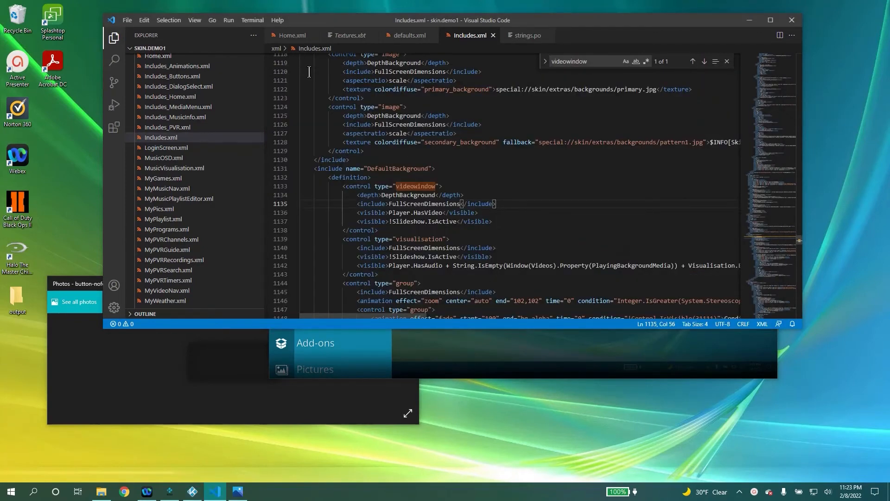
# Check the playing video in Kodi, then search Home.xml for DefaultBackground.
pyautogui.click(191, 491)
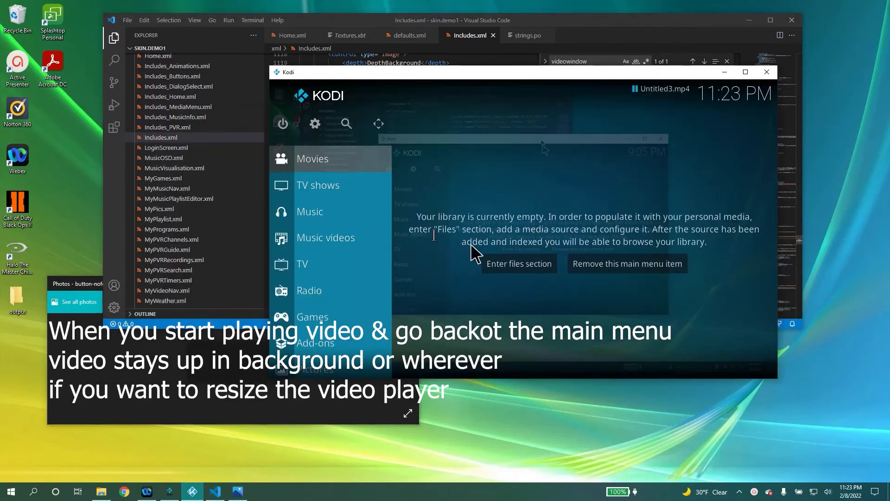
pyautogui.moveTo(453, 123)
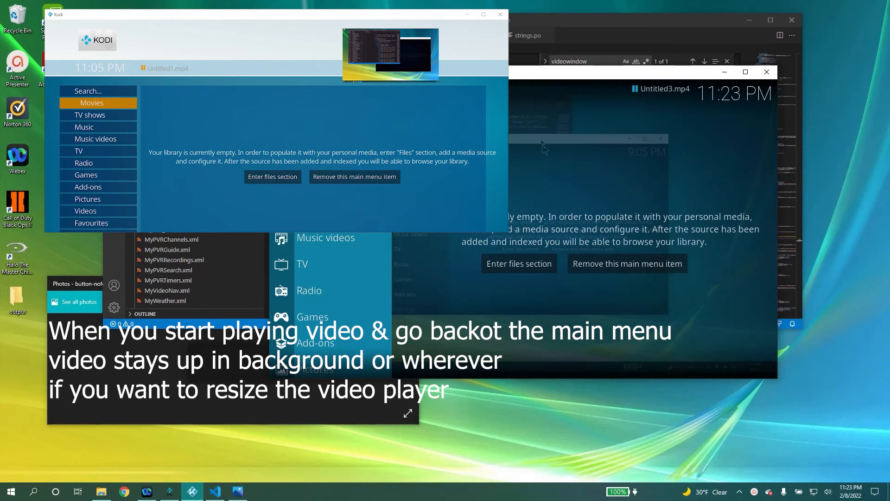
pyautogui.moveTo(531, 26)
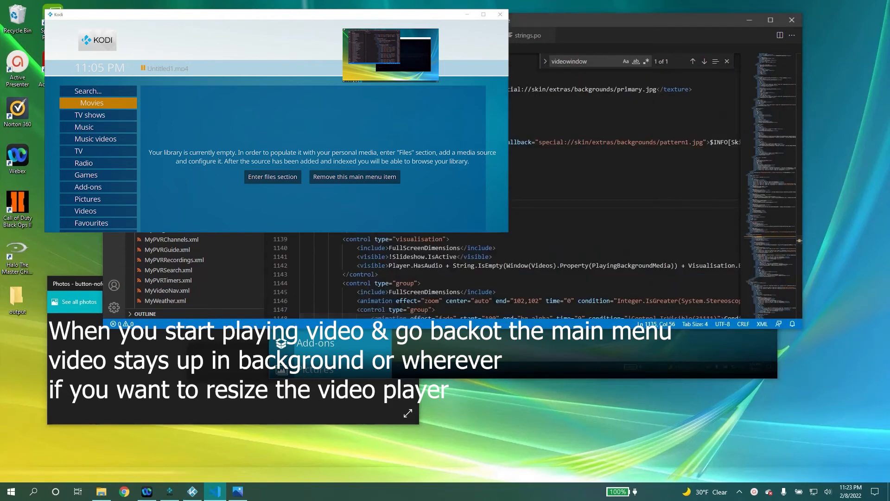
pyautogui.click(500, 15)
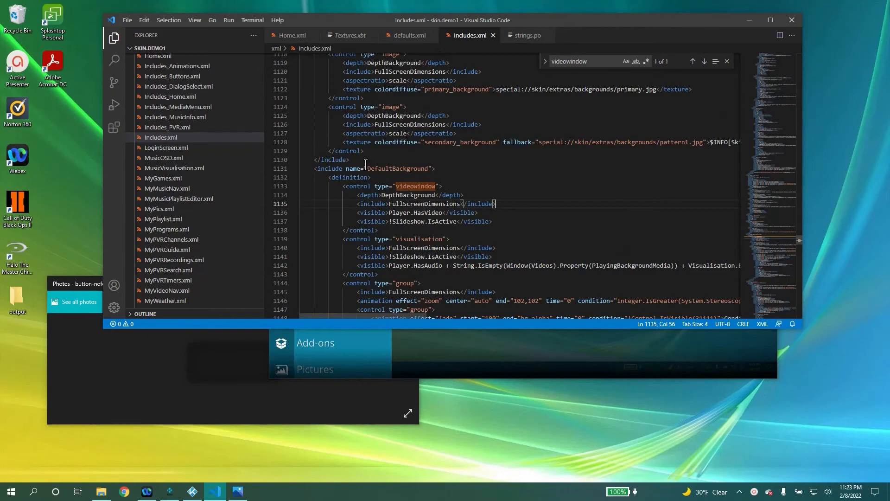
pyautogui.click(293, 35)
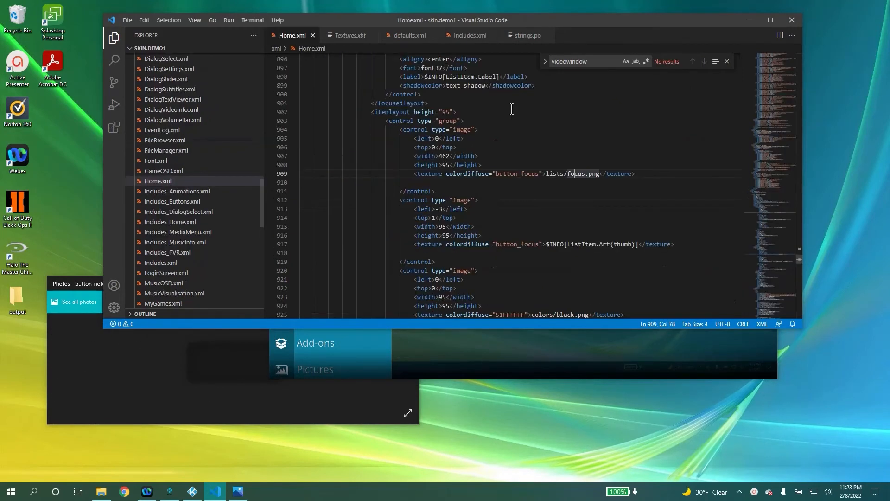
pyautogui.write('DefaultBackgr')
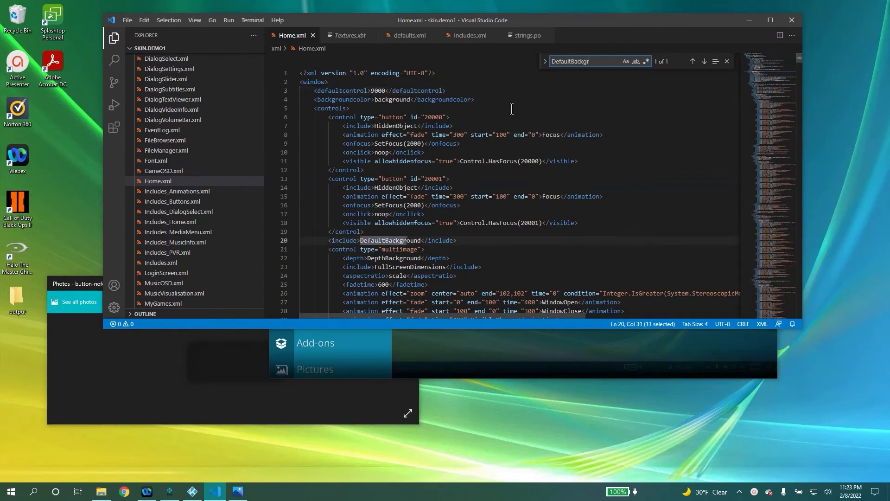
pyautogui.write('ound')
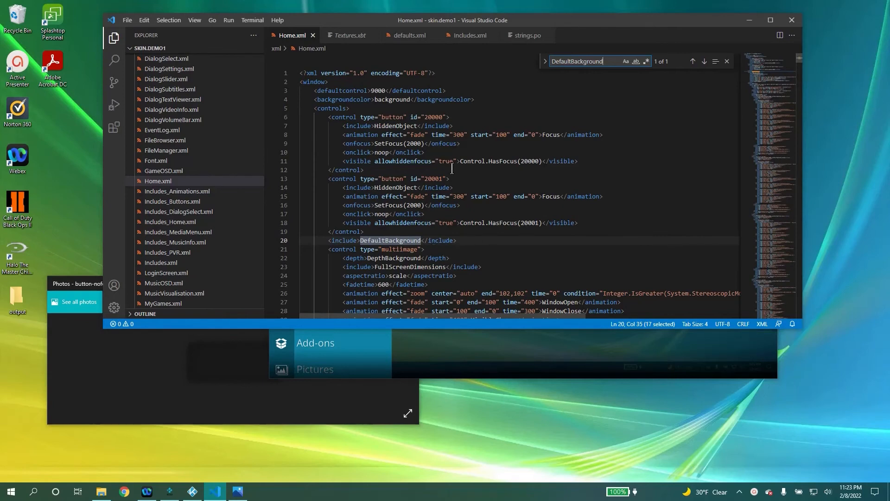
pyautogui.moveTo(453, 150)
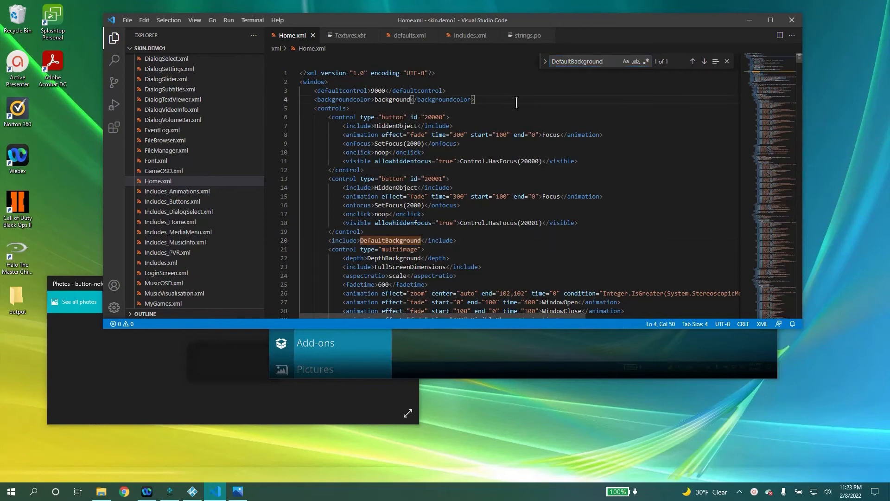
pyautogui.moveTo(516, 187)
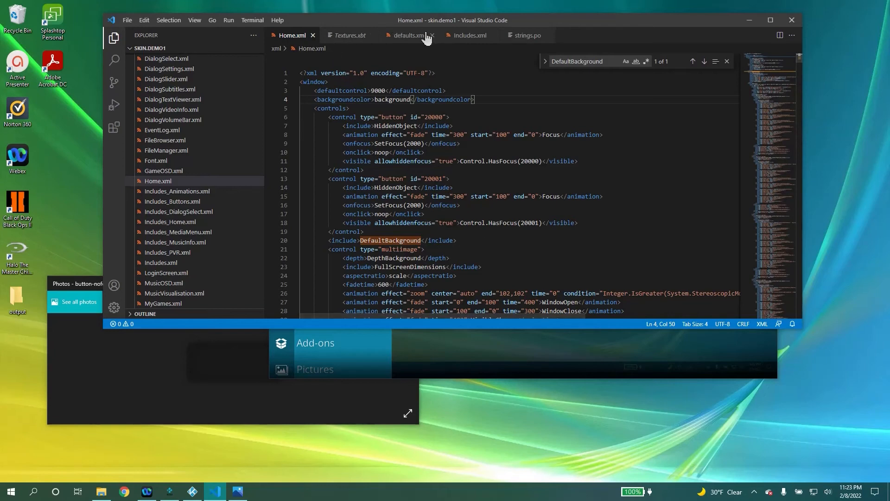
# Return to Includes.xml via defaults.xml and scroll to the DefaultBackground include definition.
pyautogui.click(408, 36)
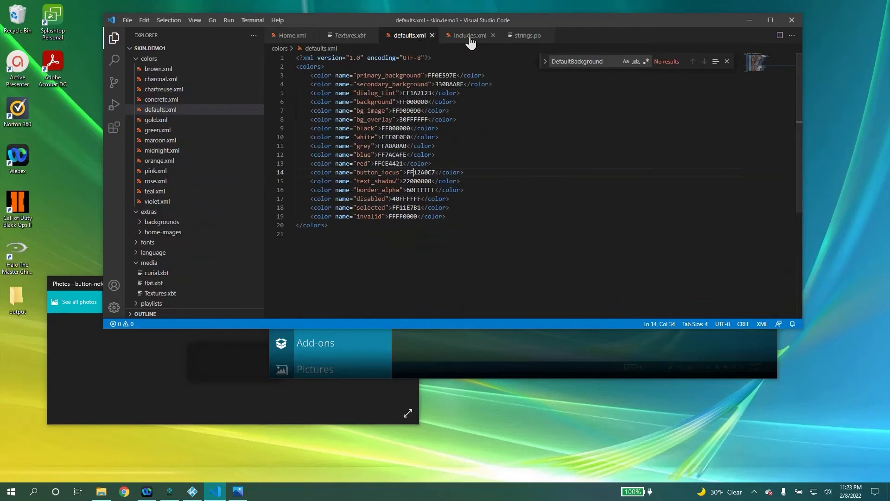
pyautogui.click(470, 35)
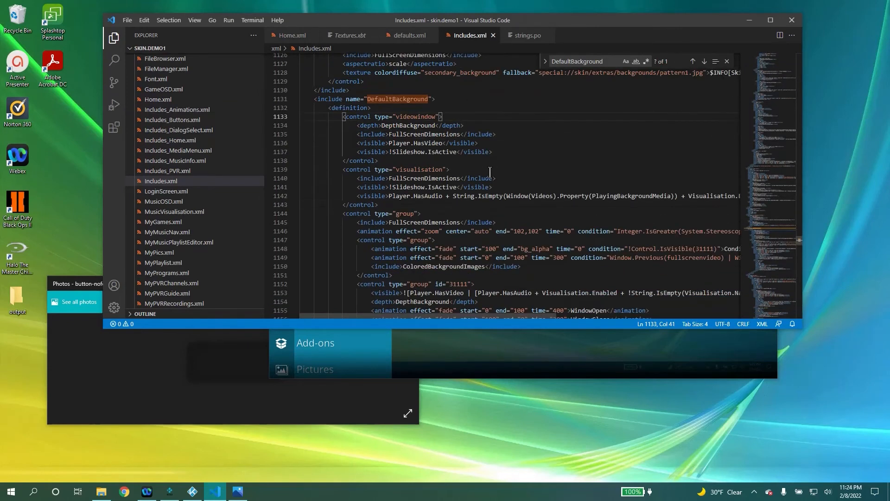
pyautogui.scroll(-3)
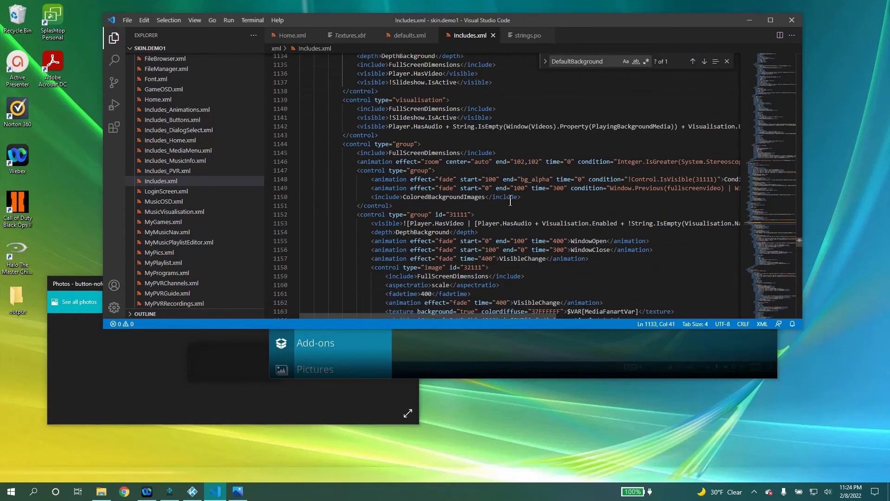
pyautogui.scroll(-3)
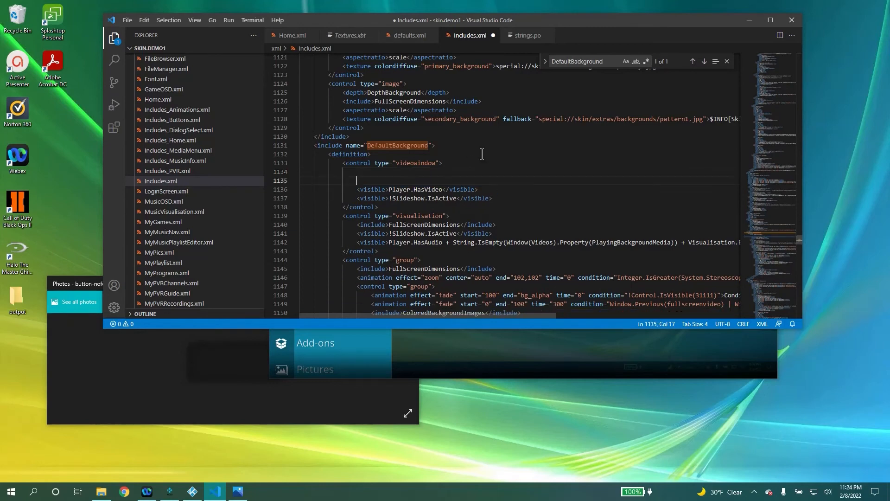
# Give the DefaultBackground video window height 275, top 20, left 200, then check Kodi.
pyautogui.write('<height>')
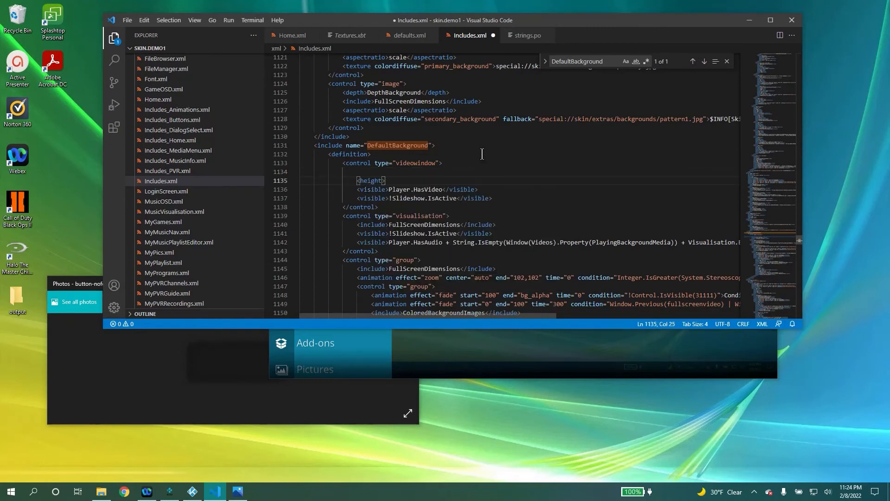
pyautogui.write('275</height>')
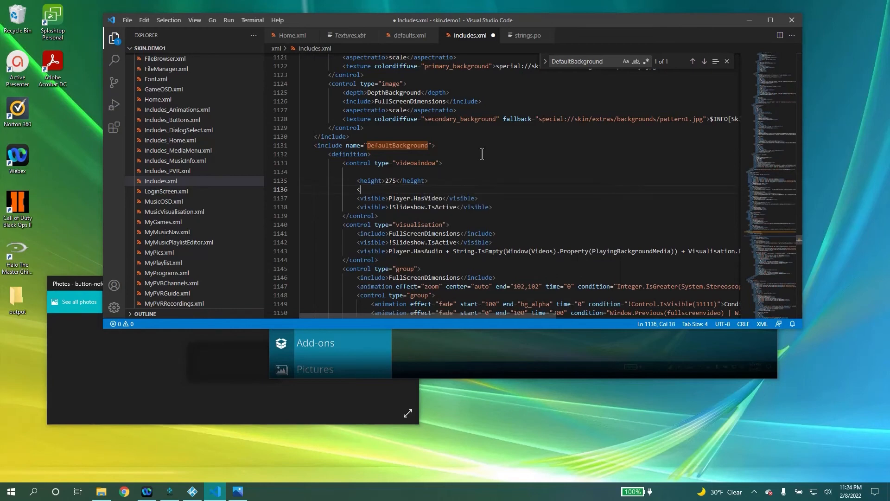
pyautogui.write('<top>20</top>')
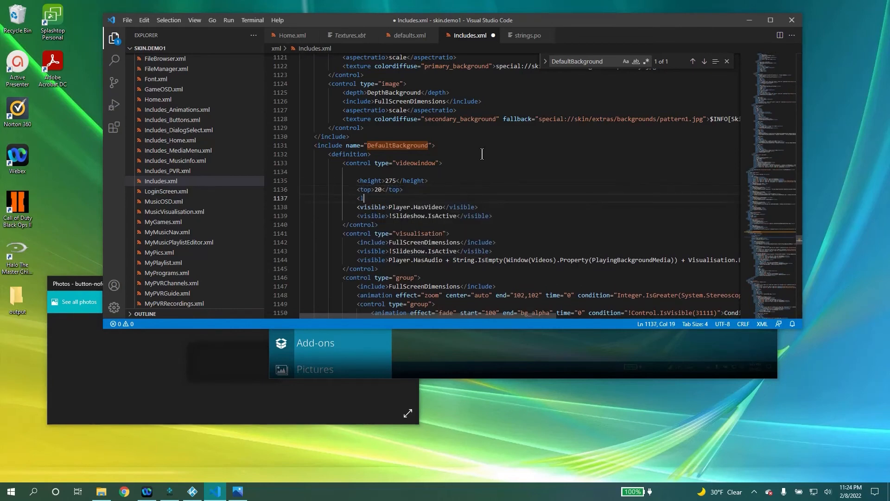
pyautogui.write('<left>200</left>')
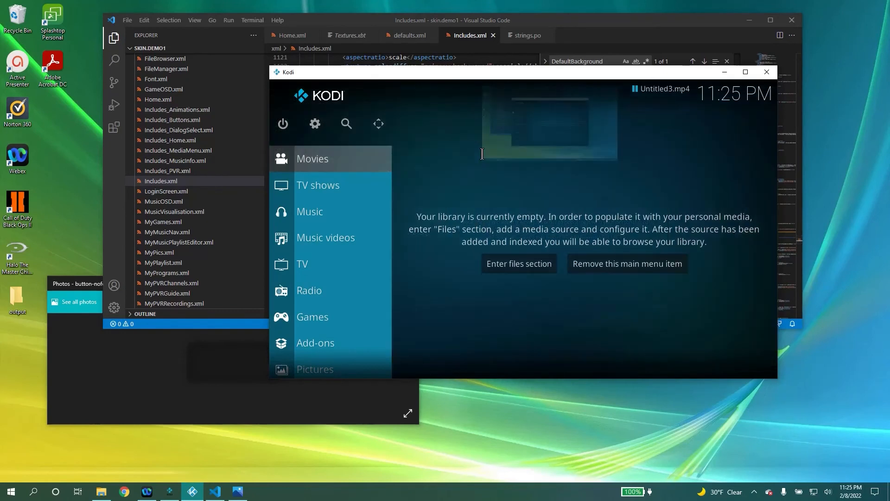
pyautogui.moveTo(486, 125)
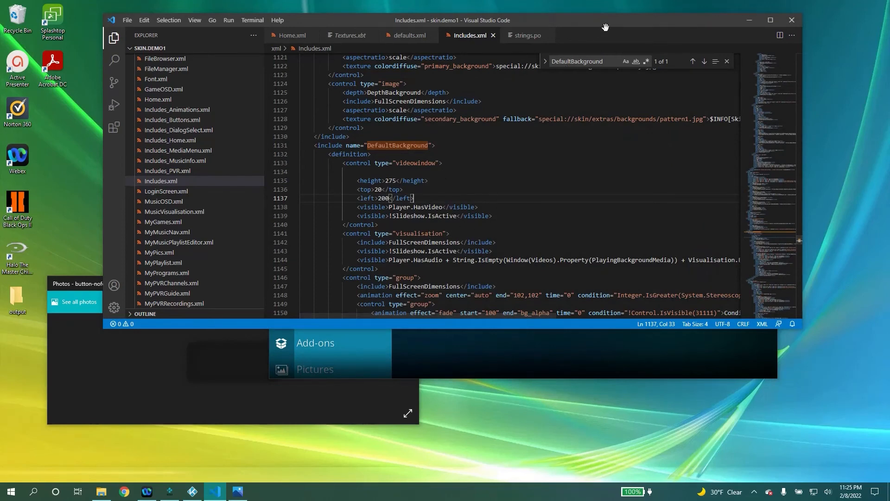
pyautogui.moveTo(517, 362)
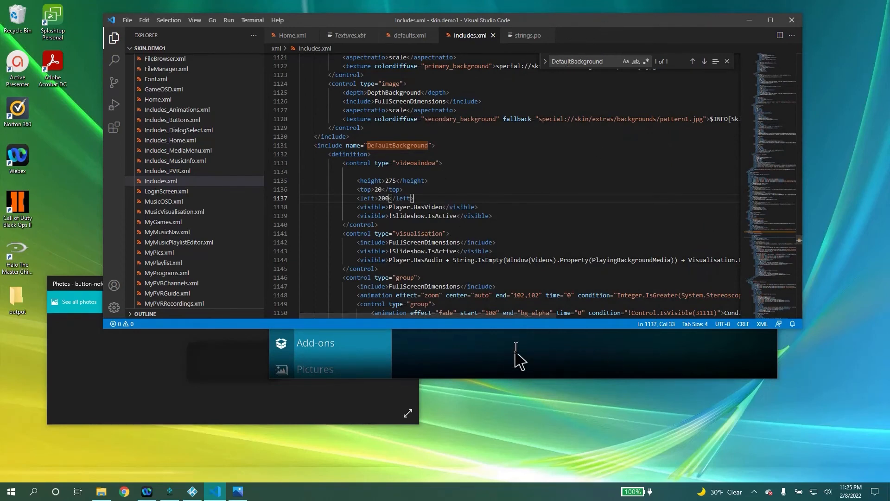
pyautogui.click(169, 491)
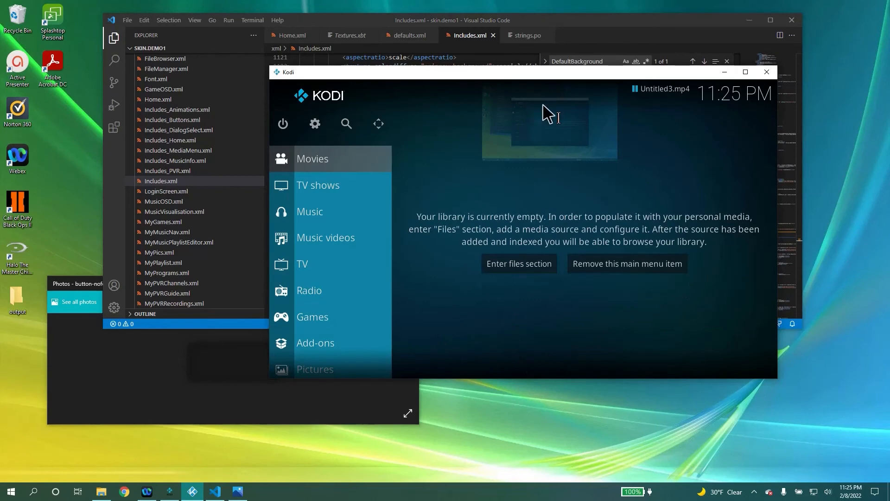
pyautogui.moveTo(508, 125)
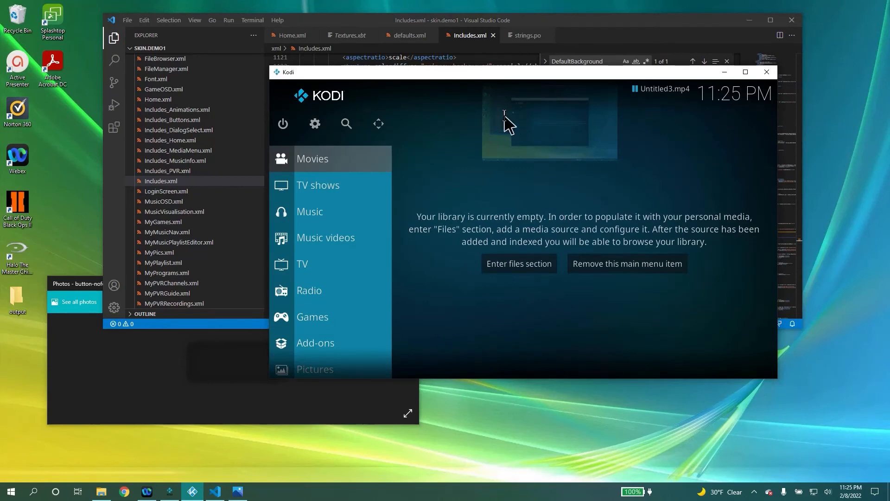
pyautogui.moveTo(541, 139)
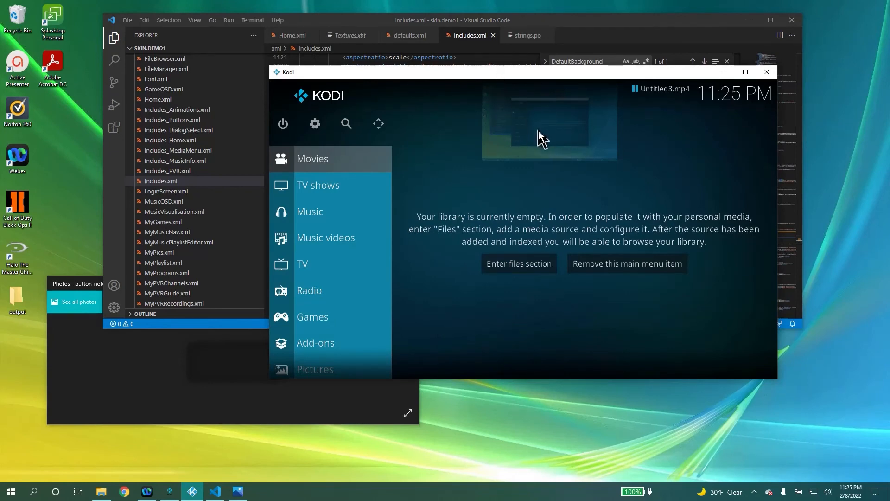
pyautogui.moveTo(578, 148)
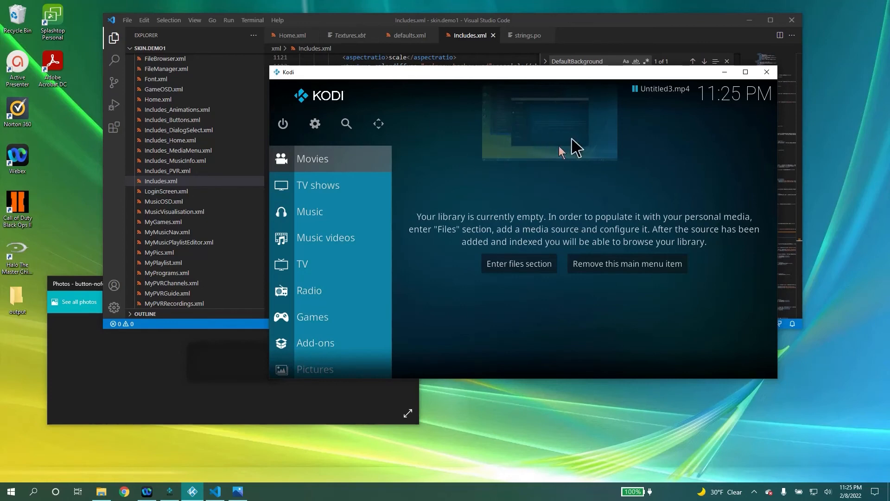
pyautogui.moveTo(520, 110)
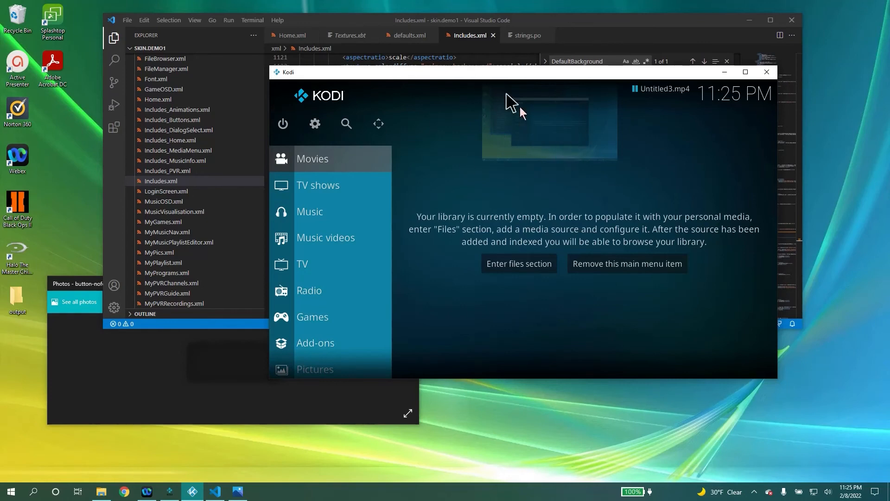
pyautogui.moveTo(527, 130)
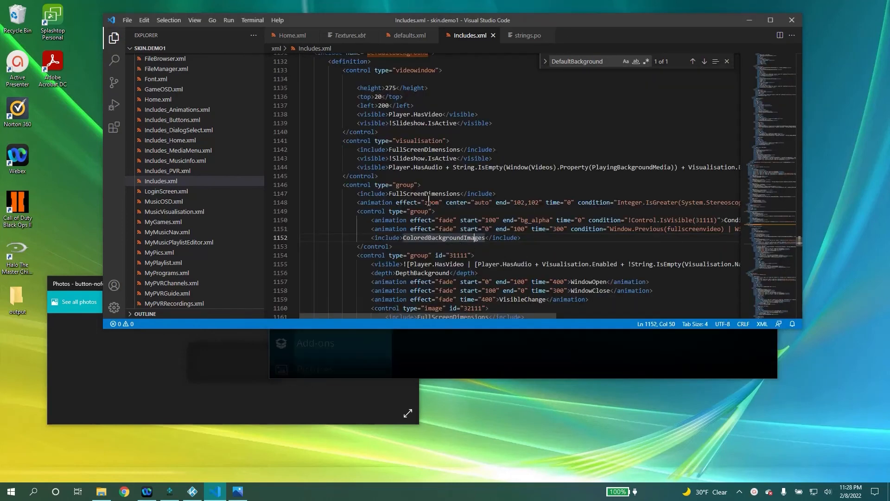
# Search 'coloredbackground', jump to the ColoredBackgroundImages definition, and bring Kodi back.
pyautogui.scroll(-3)
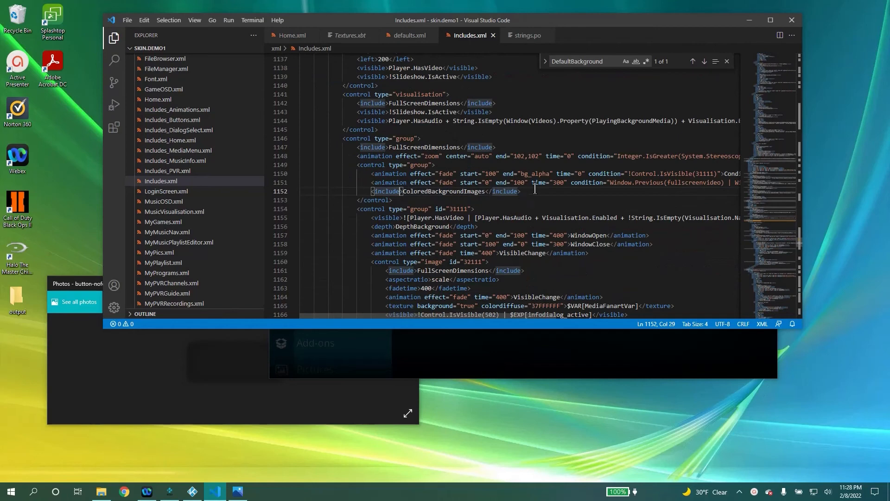
pyautogui.write('c')
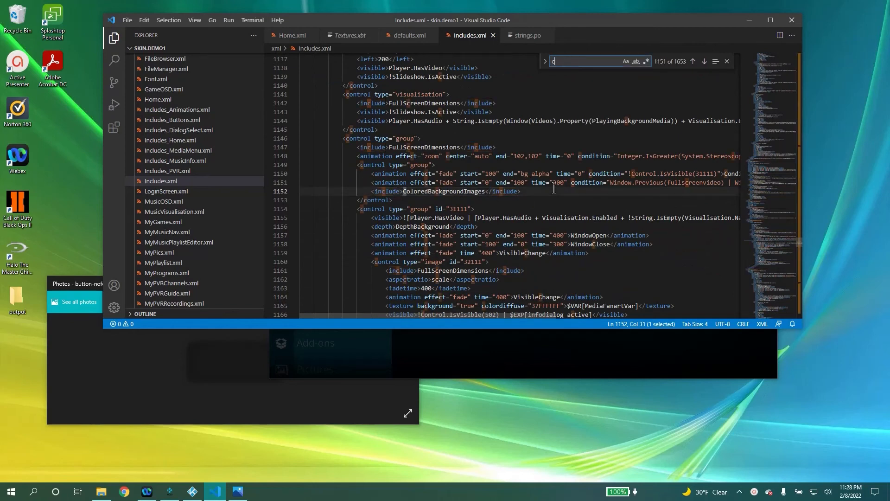
pyautogui.write('coloredbackgrou')
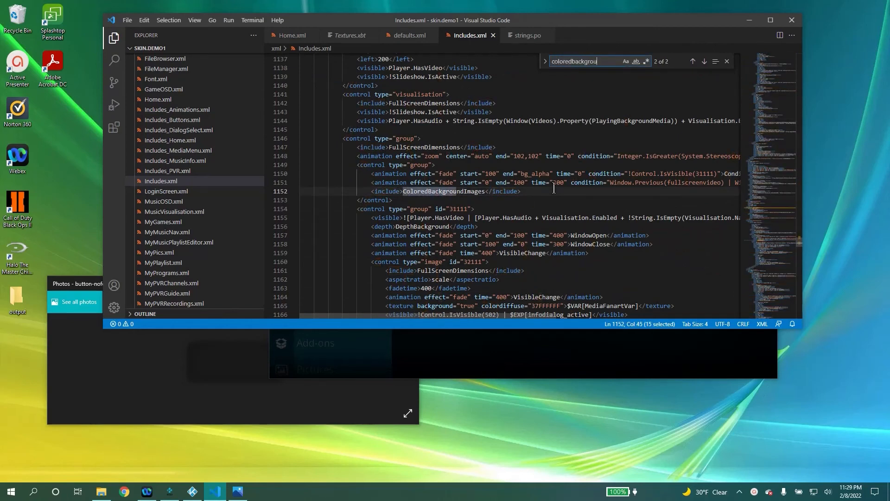
pyautogui.click(705, 61)
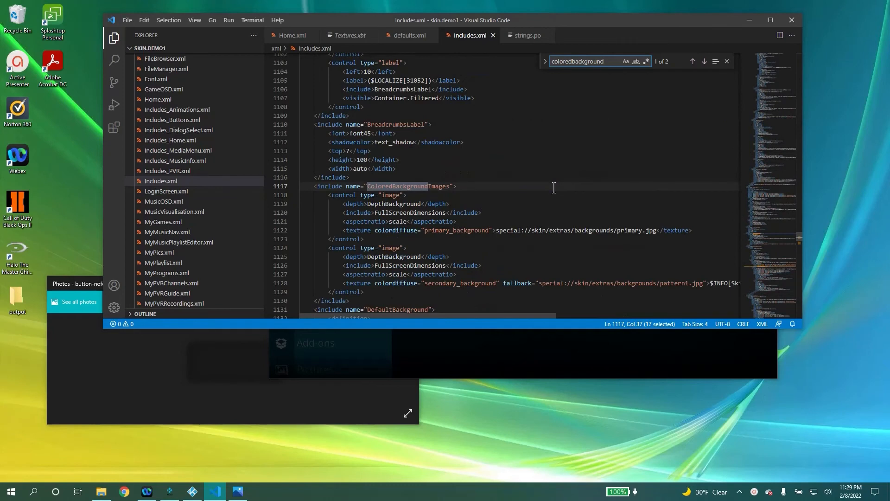
pyautogui.click(468, 186)
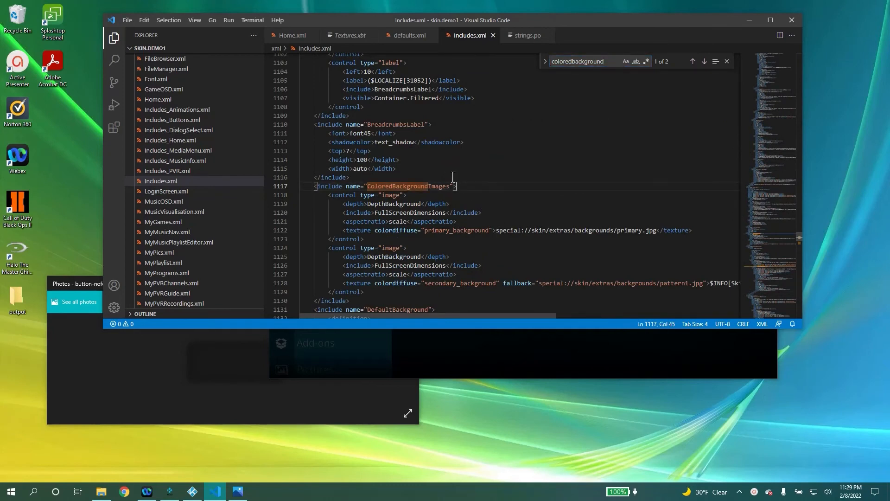
pyautogui.click(655, 231)
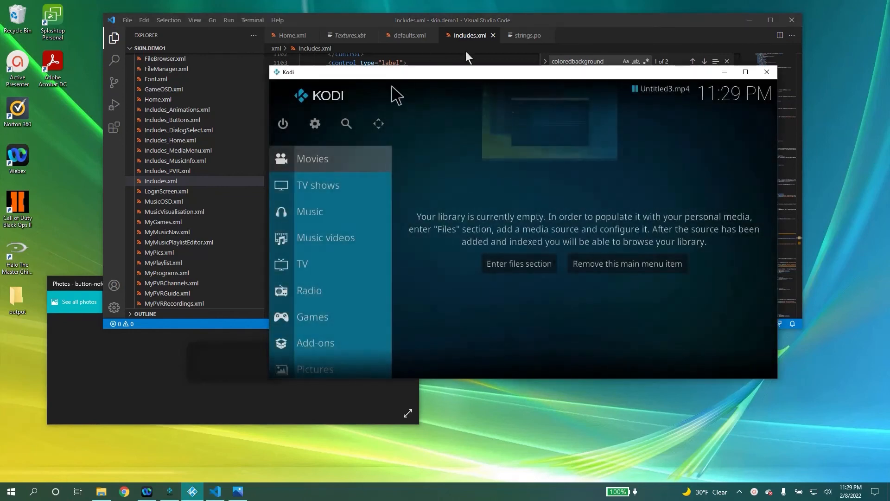
pyautogui.moveTo(452, 157)
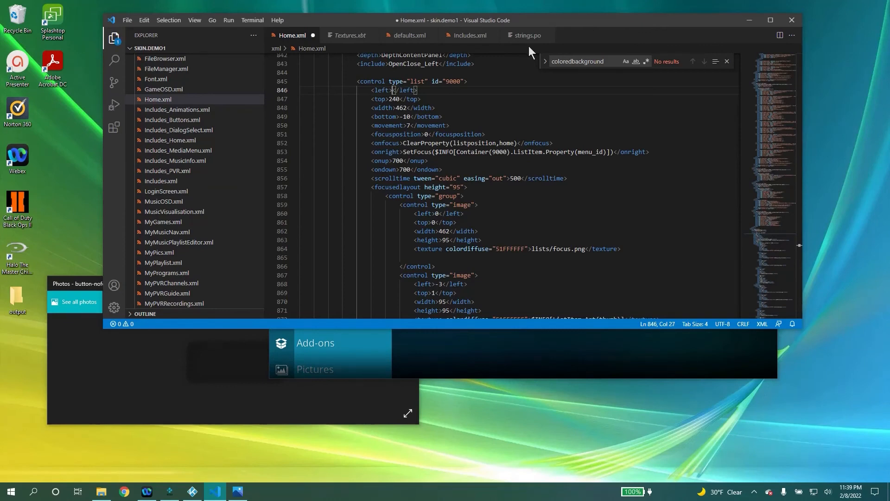
# Set the list control 9000 left position to 50.
pyautogui.write('50')
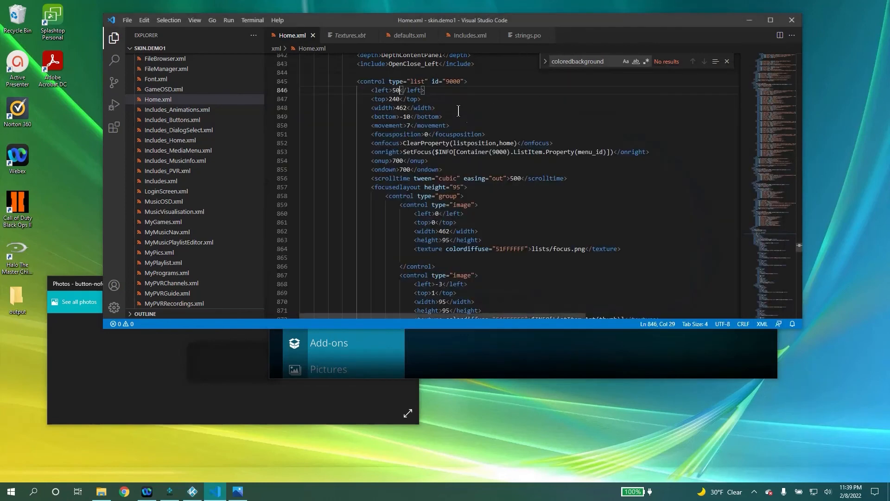
pyautogui.moveTo(402, 89); pyautogui.dragTo(444, 104)
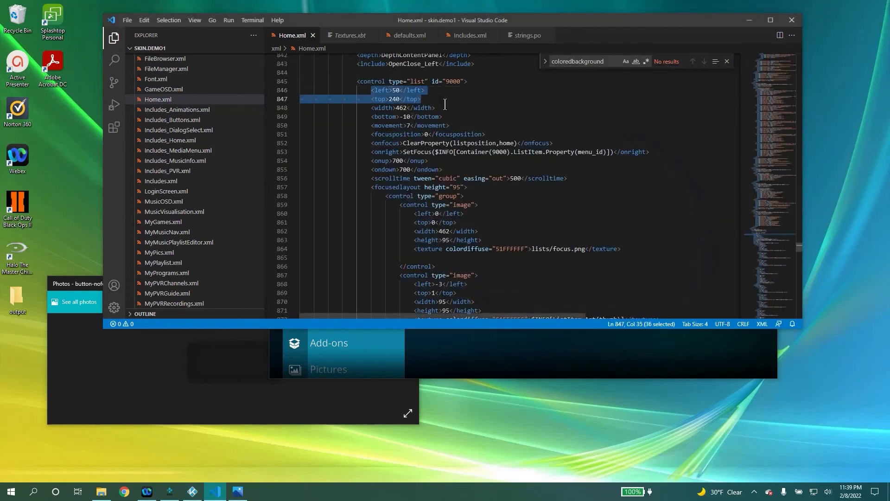
pyautogui.click(455, 108)
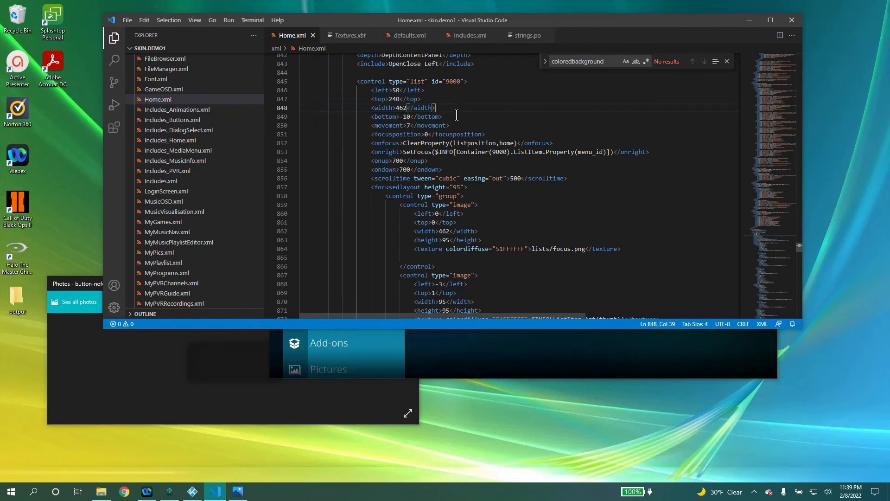
# Expand the Movies menu item and select the Live TV item block.
pyautogui.scroll(-3)
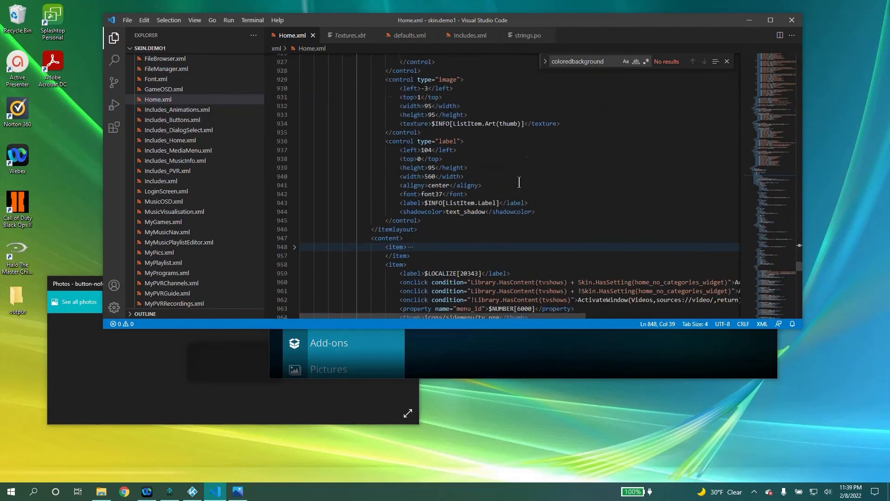
pyautogui.scroll(-3)
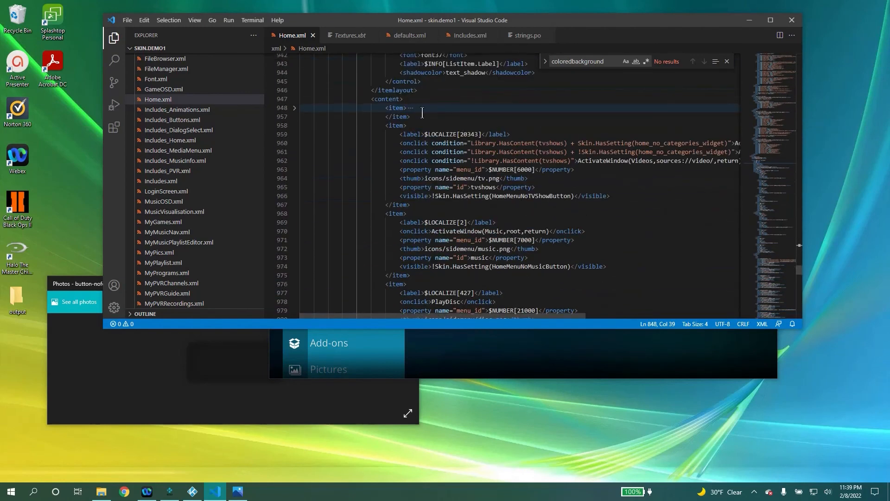
pyautogui.click(295, 108)
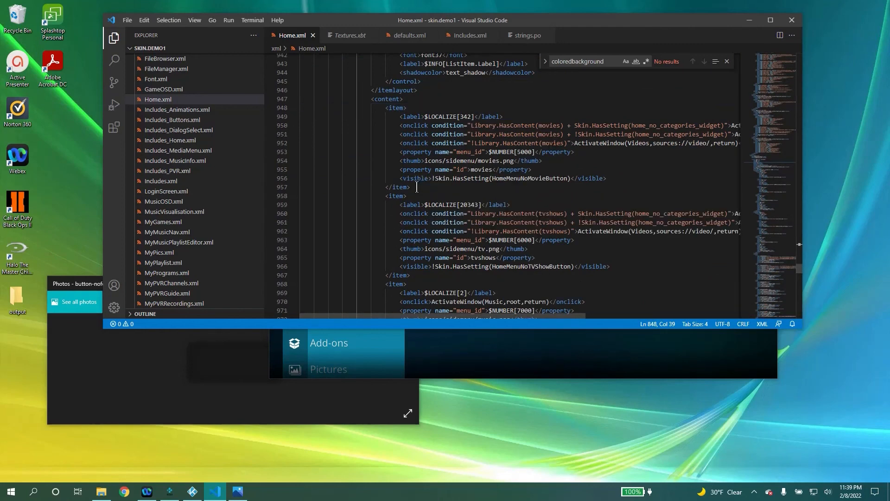
pyautogui.scroll(-3)
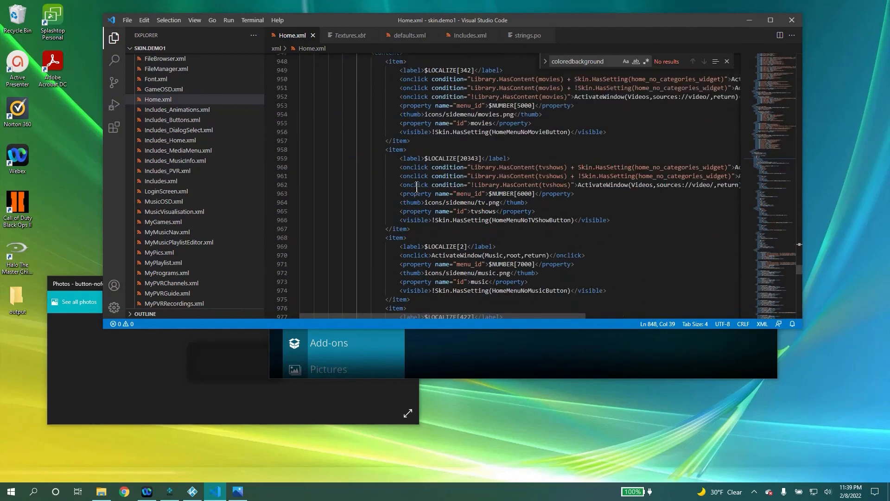
pyautogui.scroll(-3)
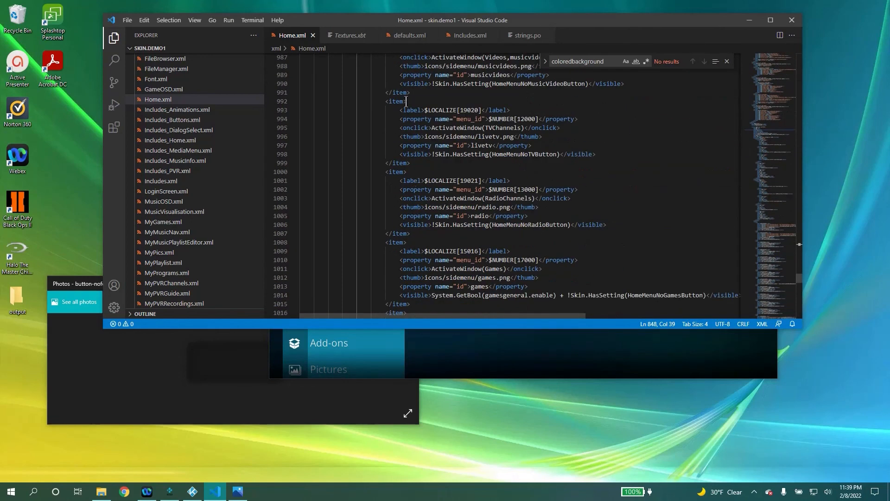
pyautogui.moveTo(405, 101); pyautogui.dragTo(409, 162)
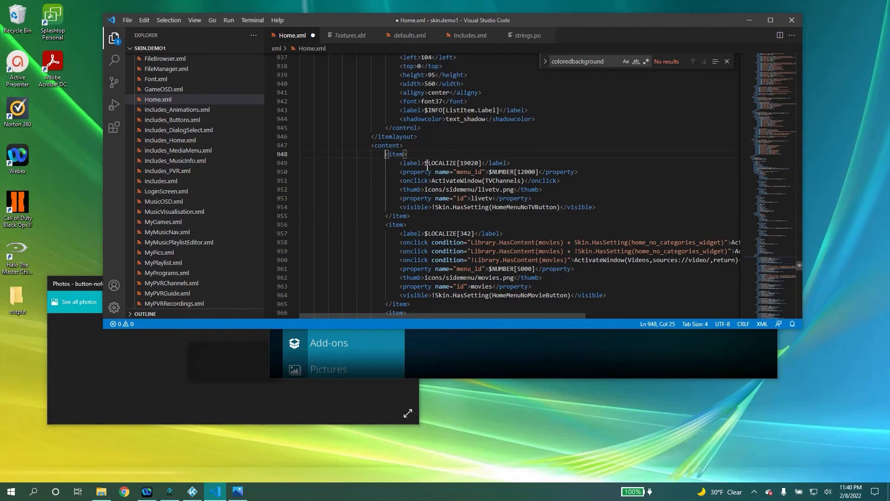
# Relabel the copied item as Settings and search for 'settings'.
pyautogui.doubleClick(453, 162)
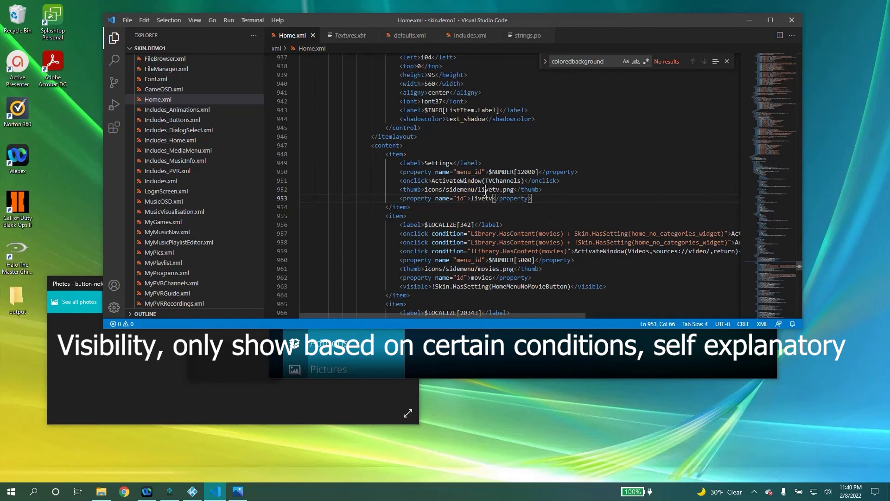
pyautogui.scroll(-3)
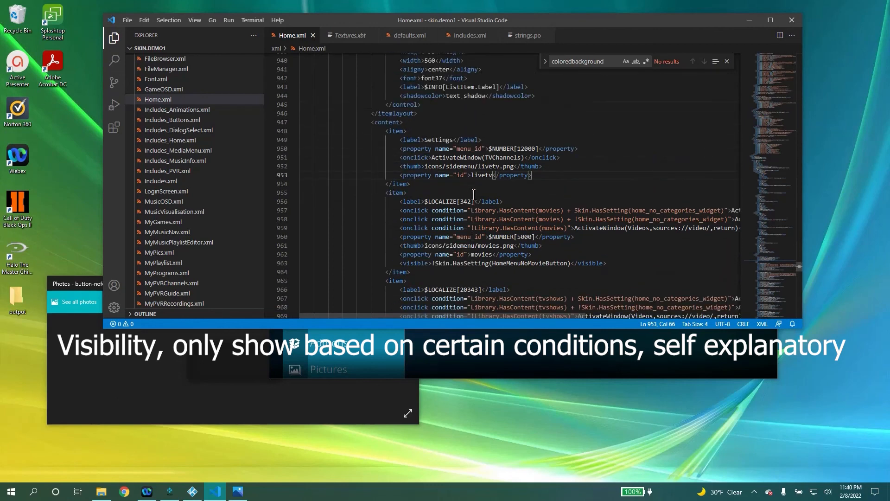
pyautogui.write('settings')
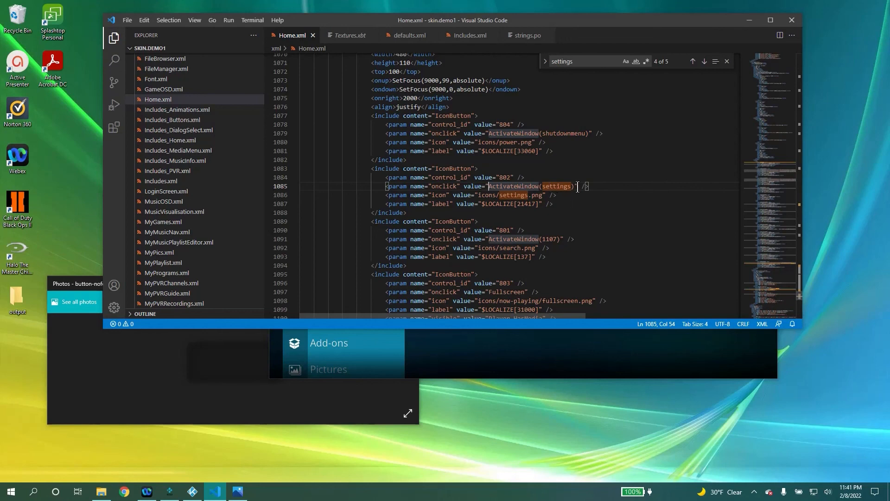
# Replace TVChannels with settings in the onclick via the autocomplete suggestion.
pyautogui.moveTo(490, 186); pyautogui.dragTo(574, 185)
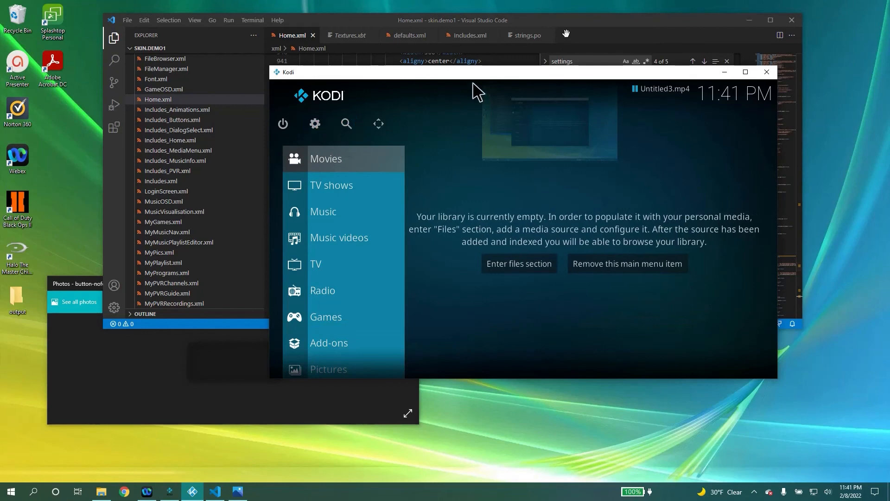
pyautogui.click(766, 71)
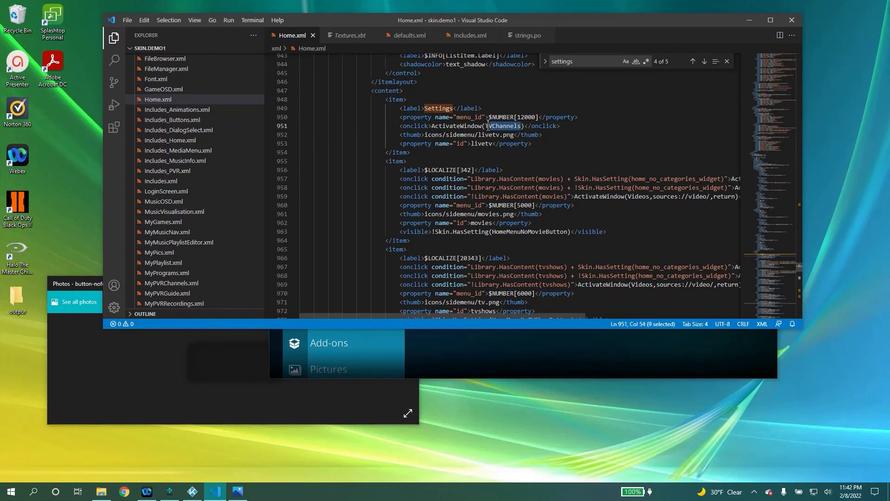
pyautogui.write('setti')
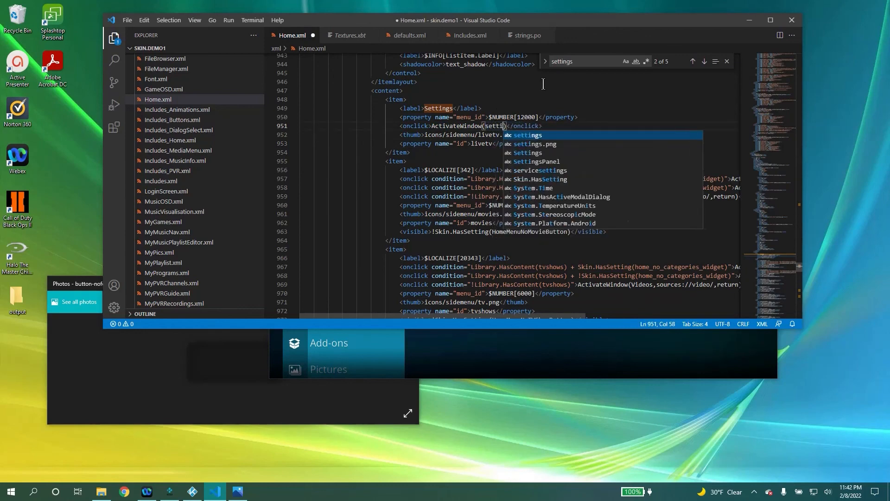
pyautogui.click(192, 492)
pyautogui.write('ngs)')
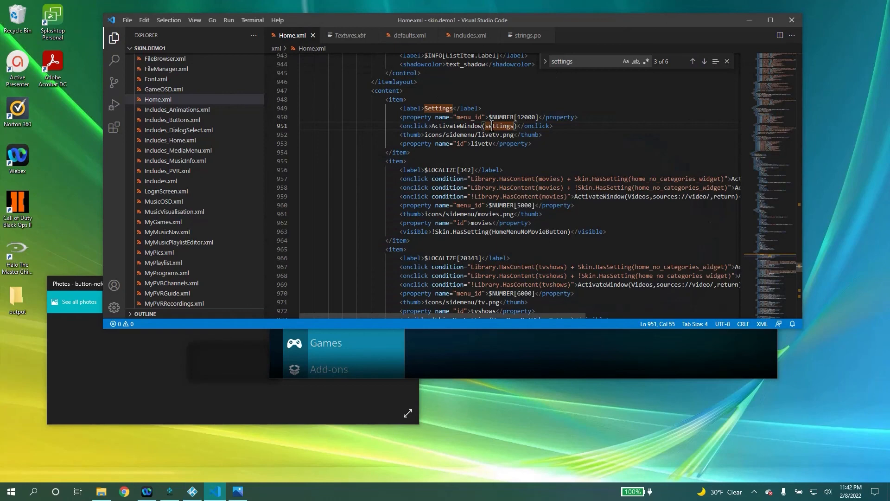
pyautogui.moveTo(587, 152)
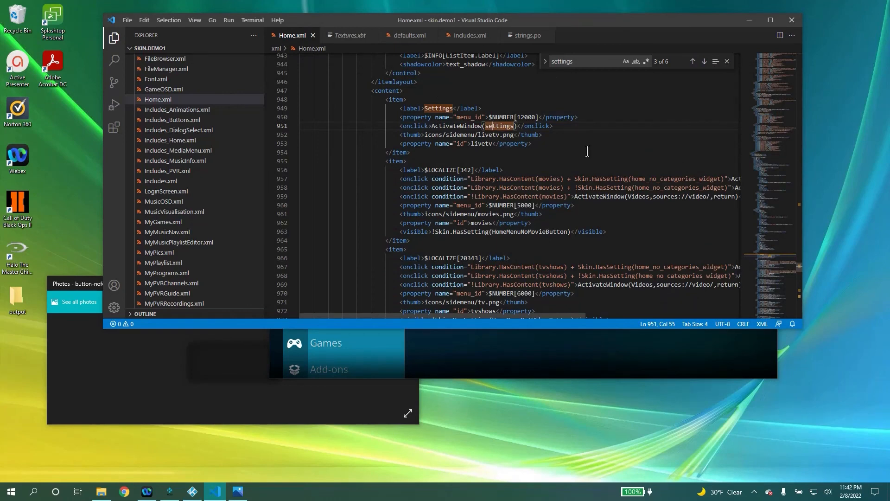